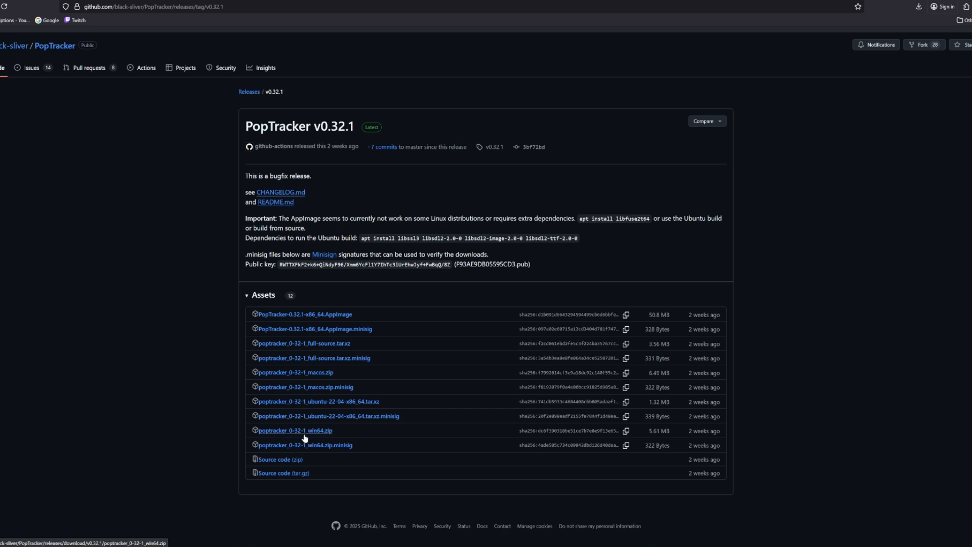
mouse_move(309, 438)
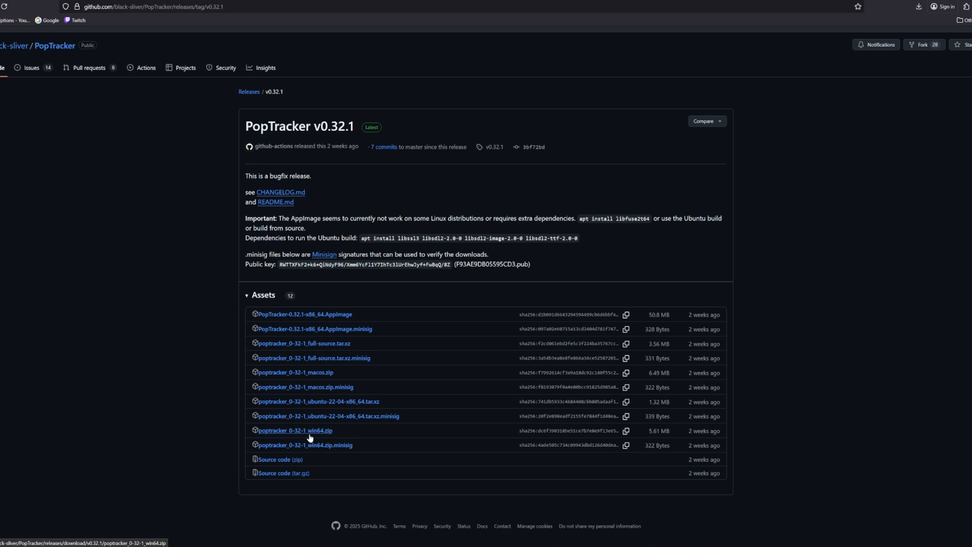
mouse_move(313, 439)
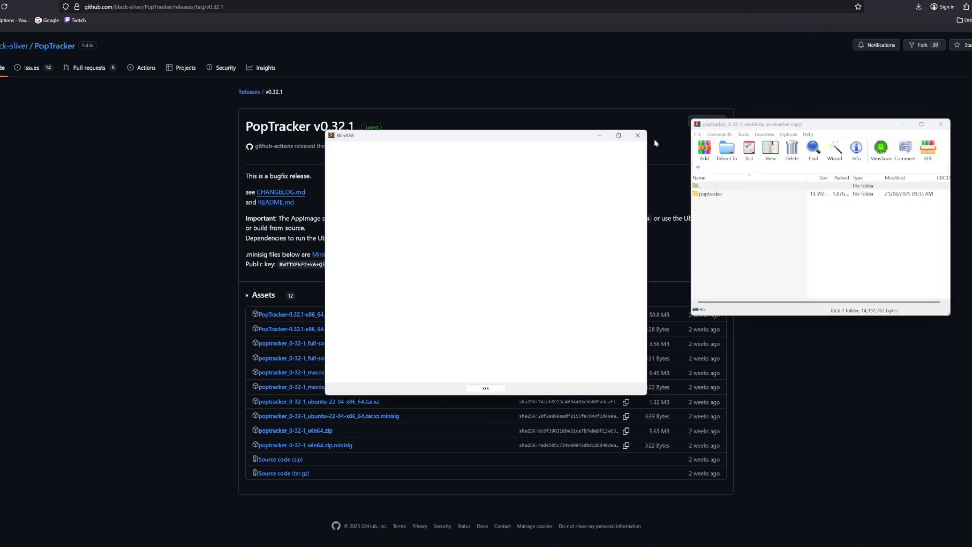
- Dismiss WinRAR's trial notice so the poptracker folder can be extracted to E:\workstation
click(486, 388)
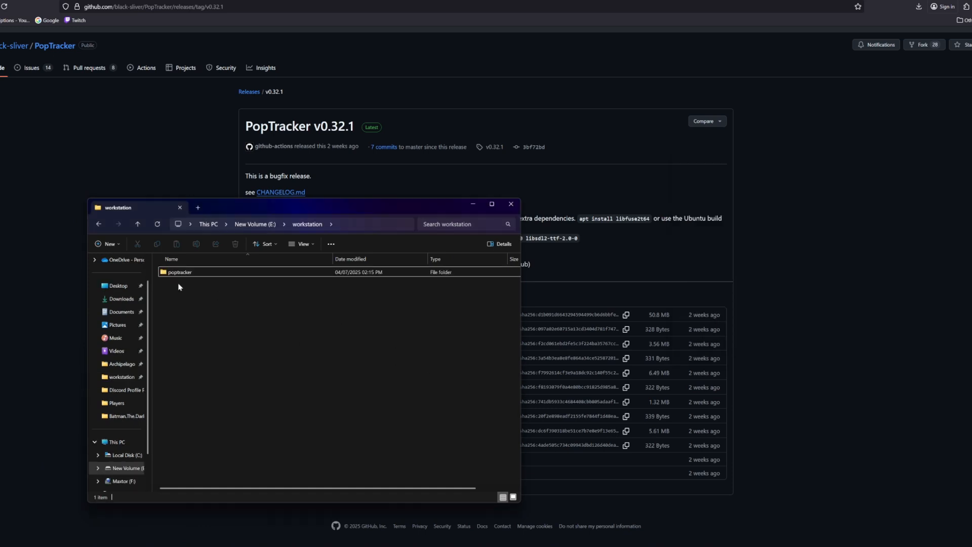
- Open the extracted poptracker folder, then its packs subfolder
double_click(178, 272)
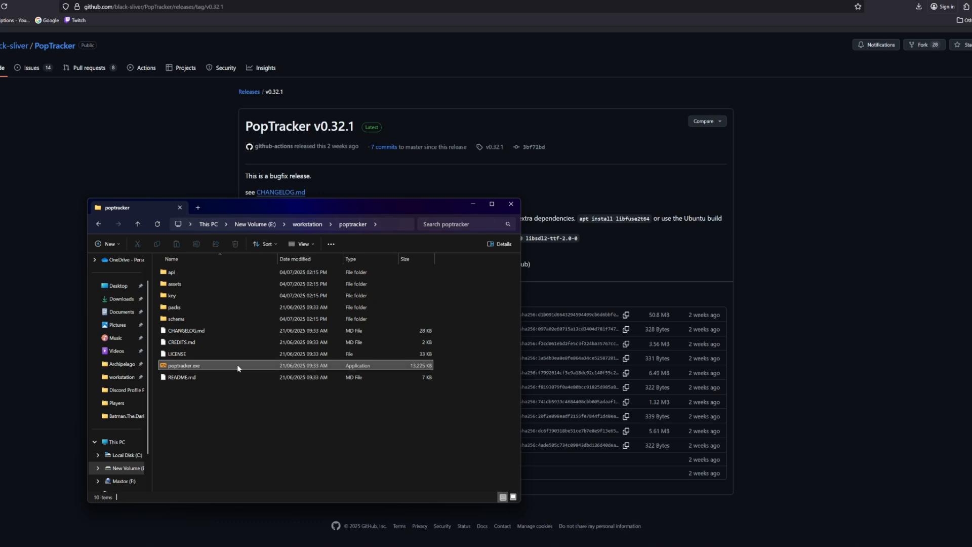
click(175, 307)
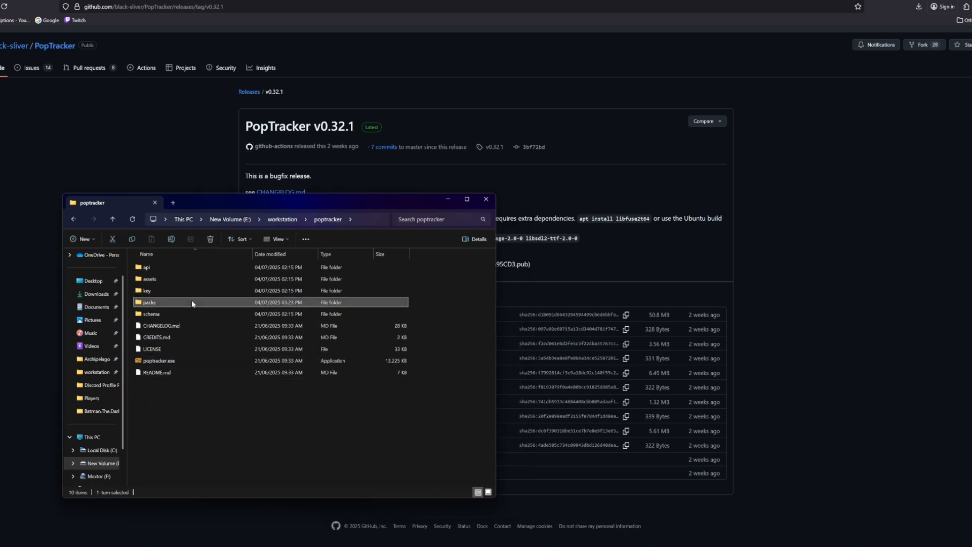
double_click(150, 302)
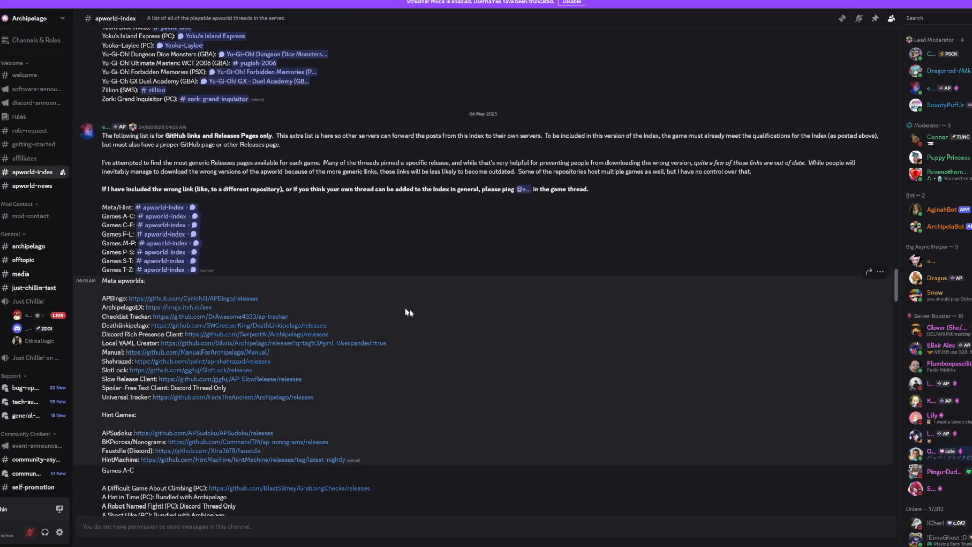
- Open #majoras-mask from apworld-index and follow its pinned Latest Tracker Release link
scroll(down, 3)
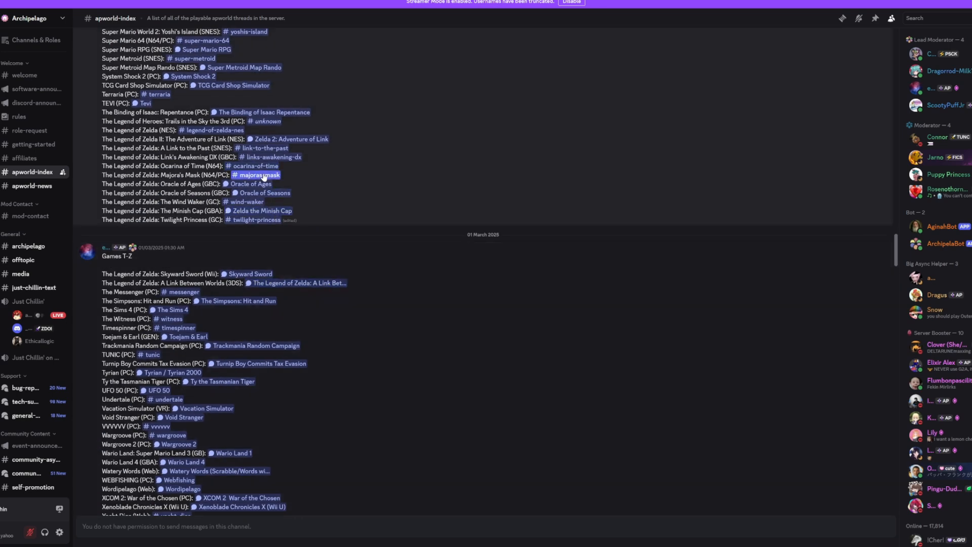
click(260, 174)
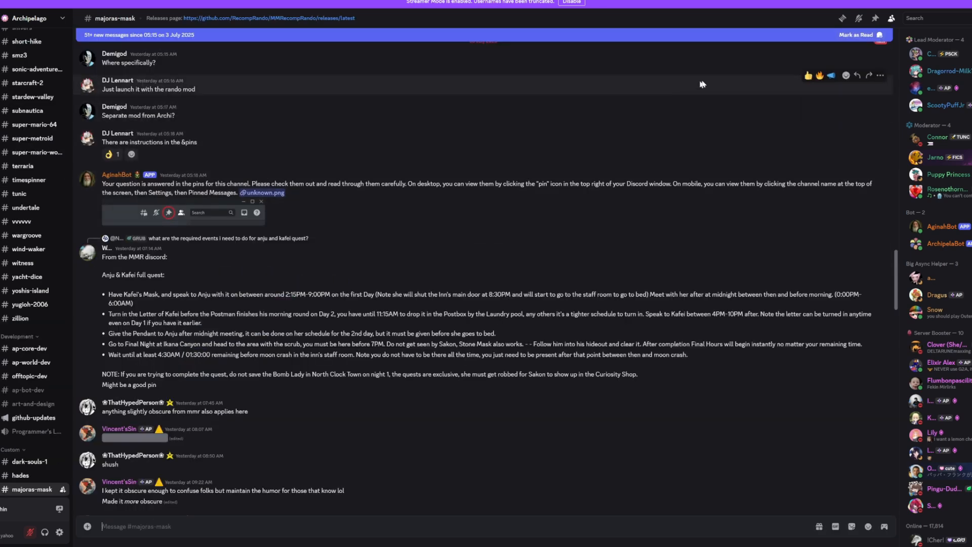
click(875, 17)
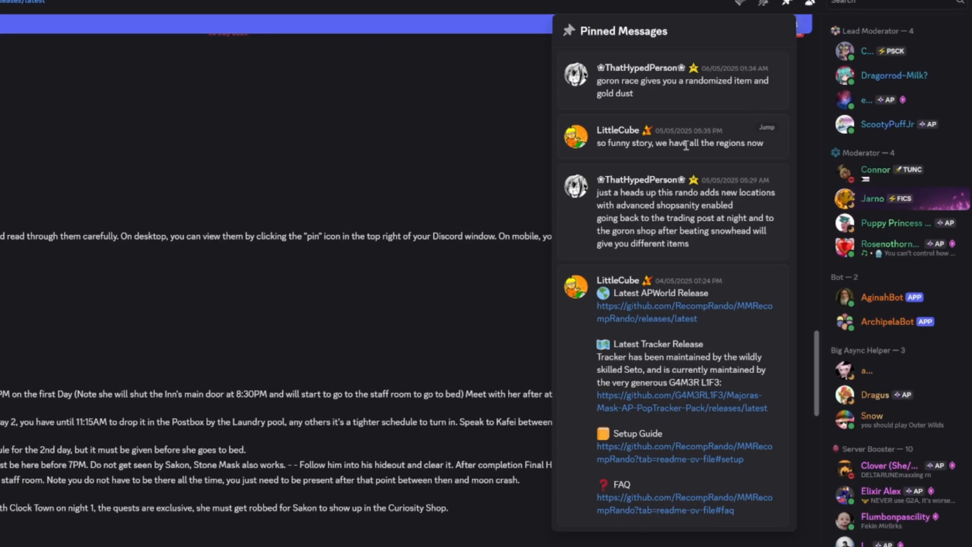
mouse_move(679, 319)
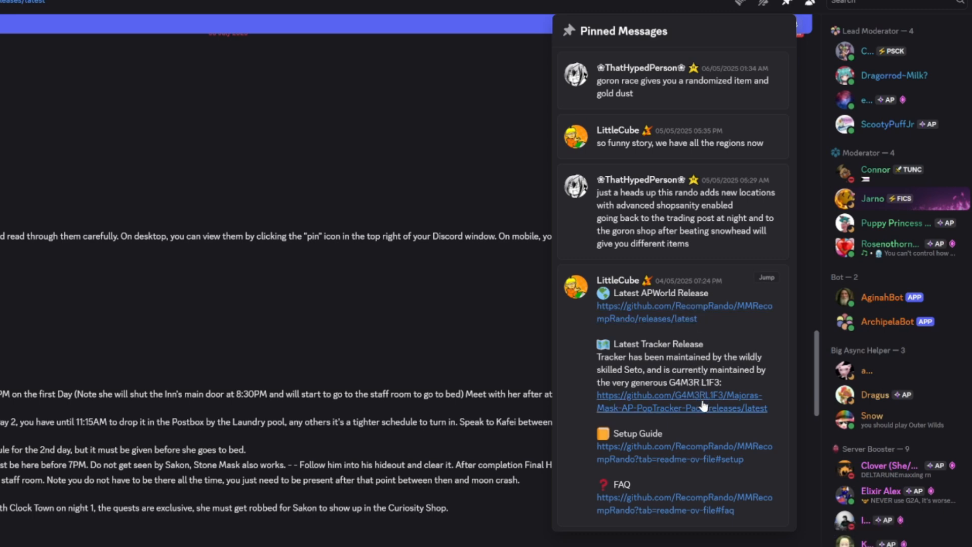
click(682, 408)
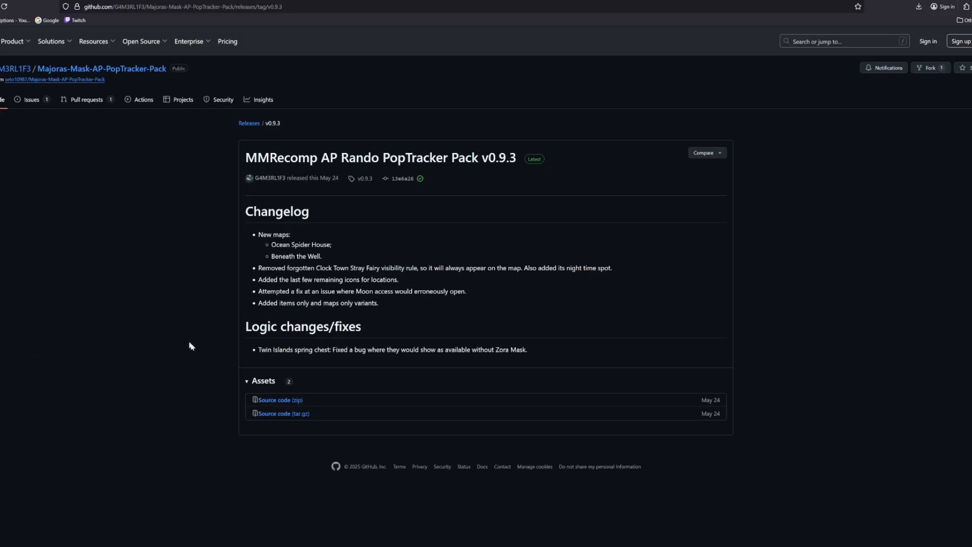
mouse_move(275, 404)
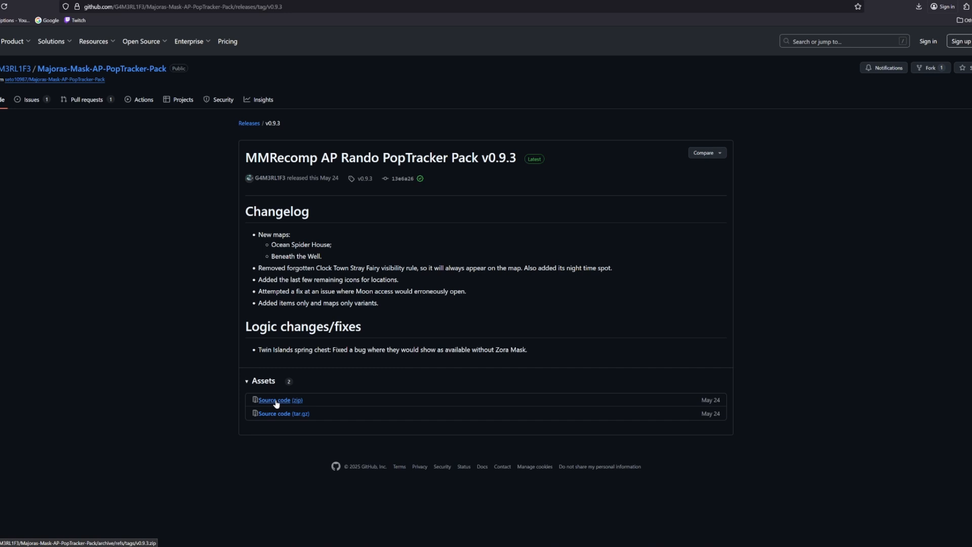
- Download the v0.9.3 release's Source code (zip) asset
click(274, 400)
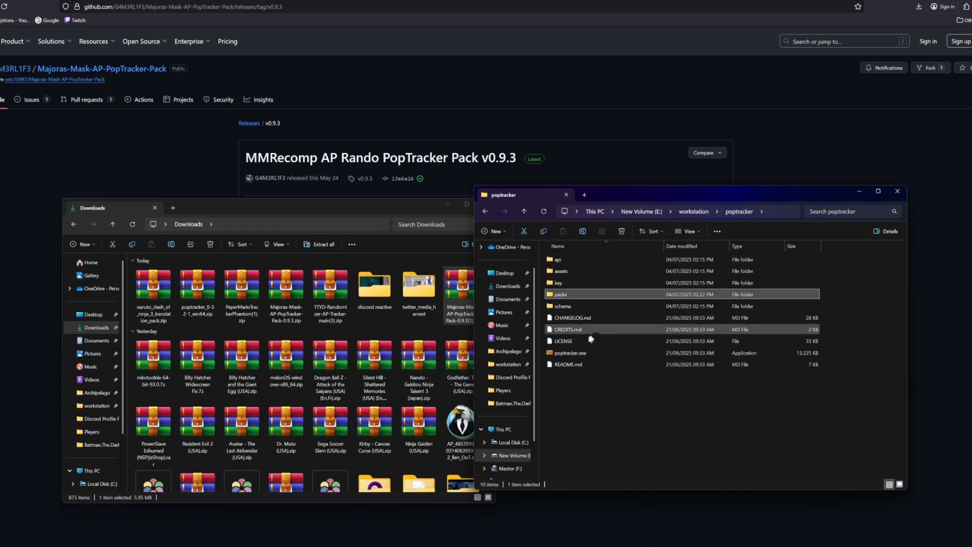
- Launch poptracker.exe to list the Majoras Mask AP 0.9.3 pack variants
double_click(570, 353)
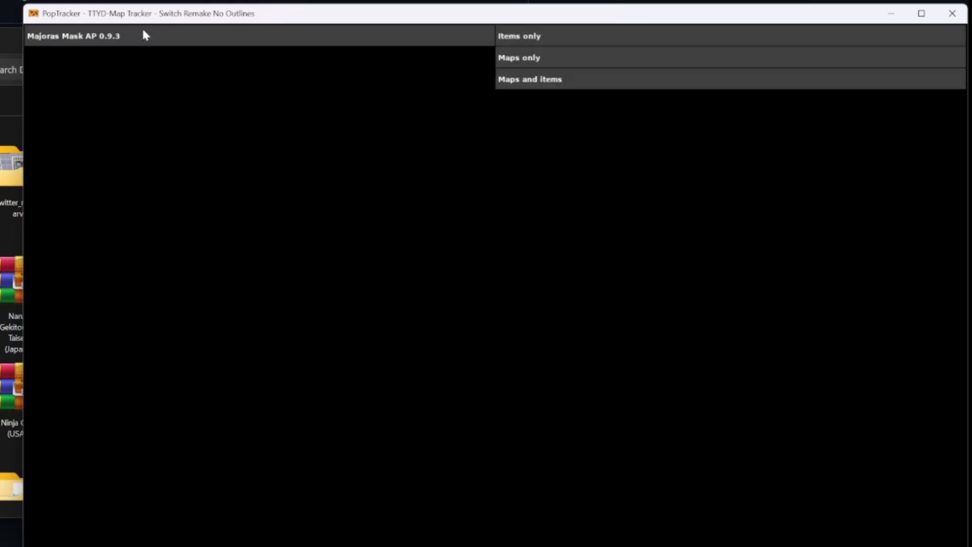
mouse_move(448, 39)
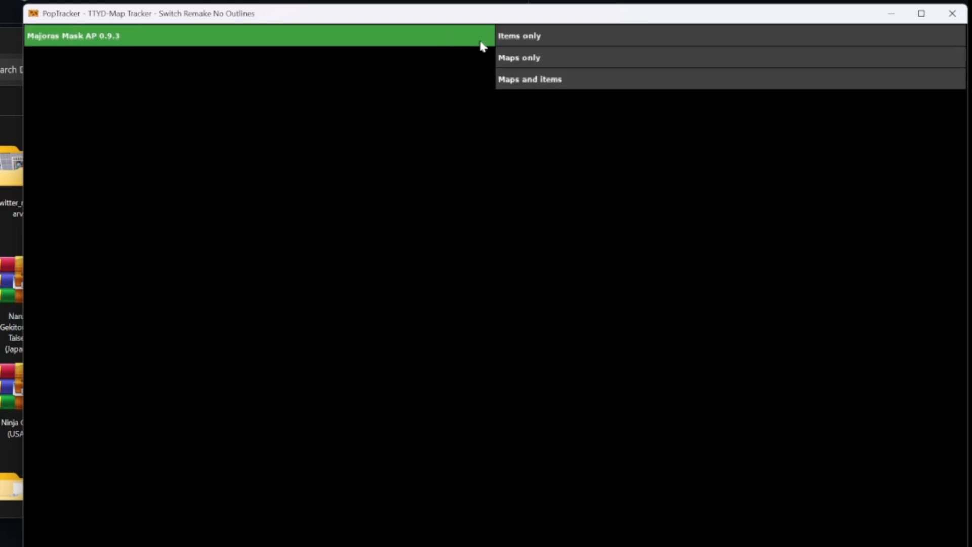
mouse_move(554, 43)
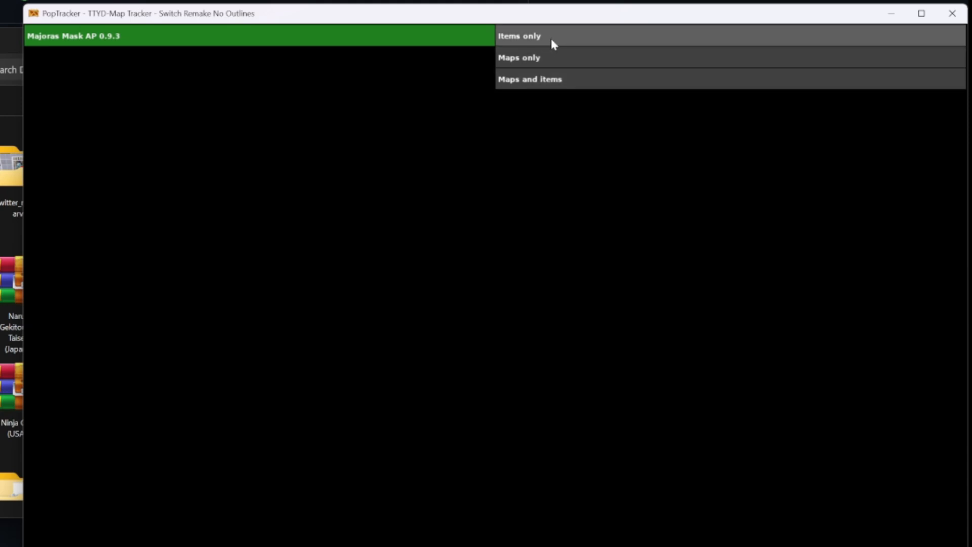
mouse_move(551, 88)
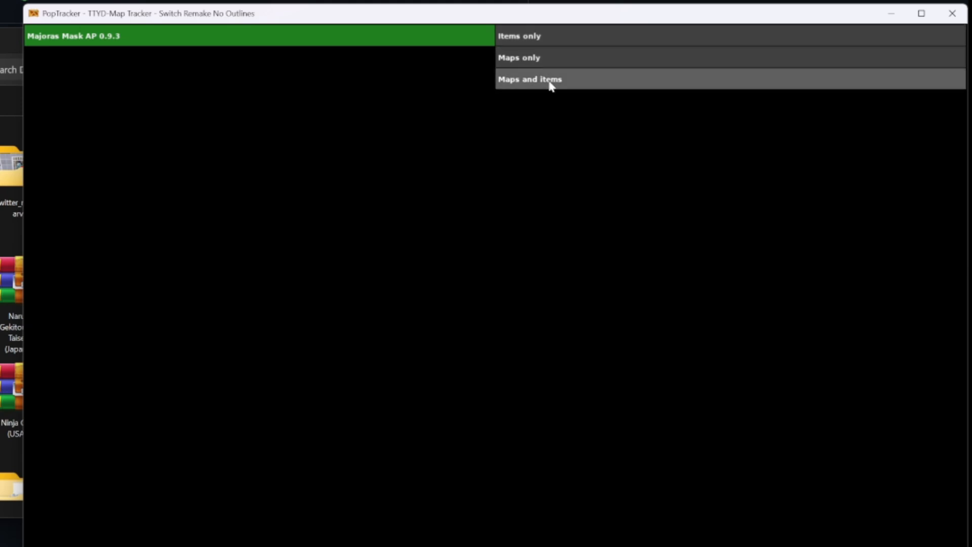
mouse_move(552, 84)
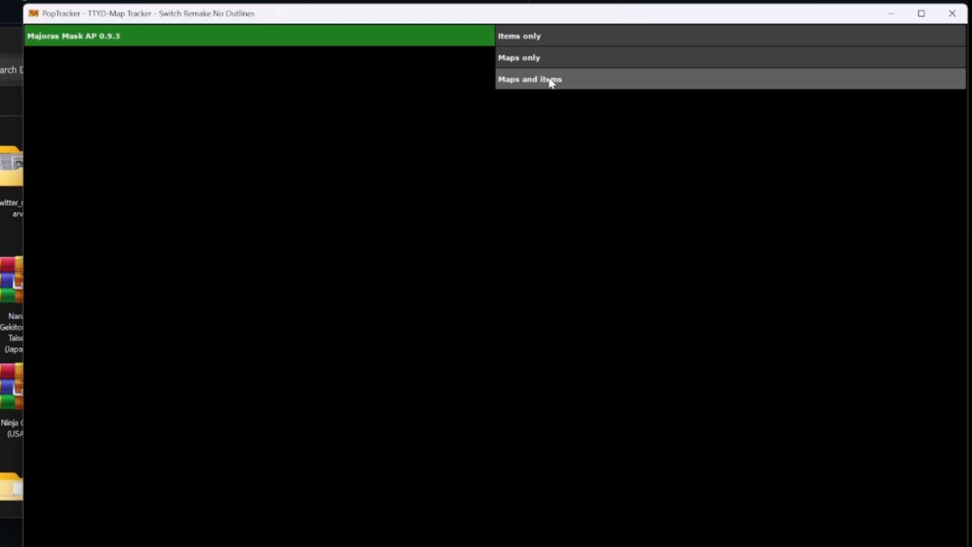
- Load the pack's Maps and items variant with the Termina overworld map
click(550, 80)
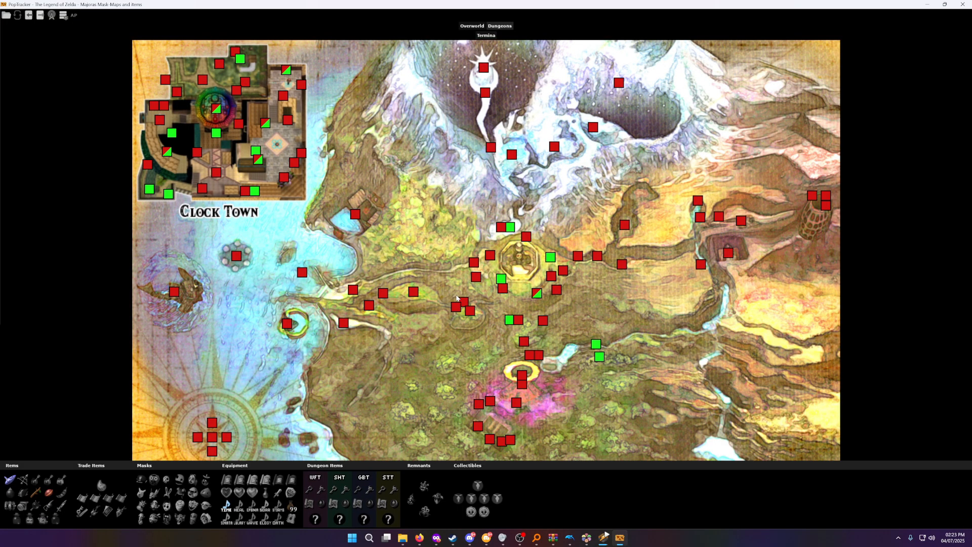
mouse_move(386, 338)
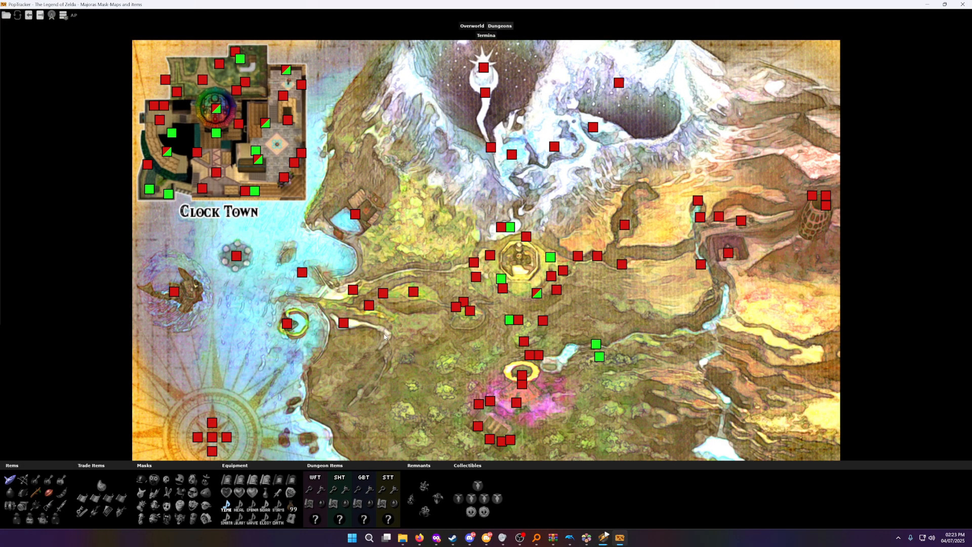
mouse_move(419, 360)
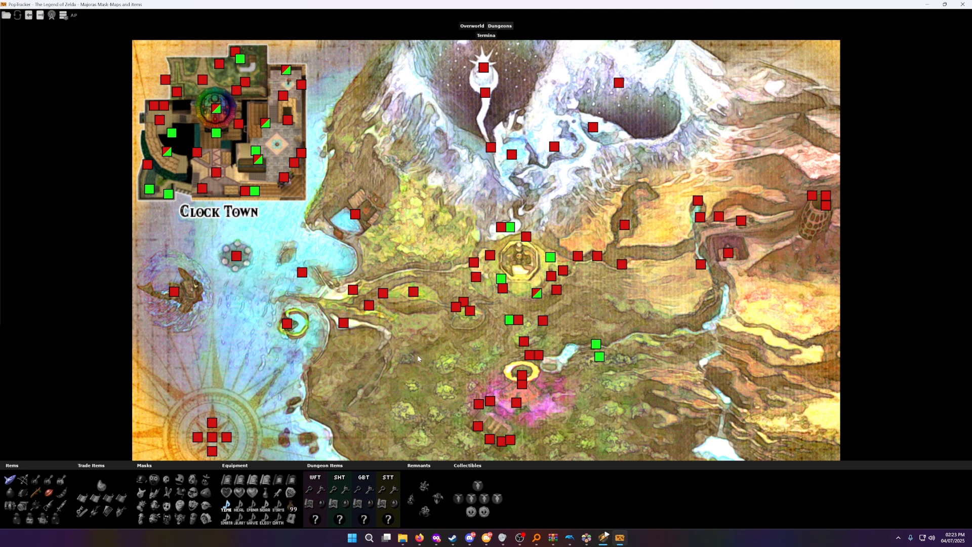
mouse_move(426, 336)
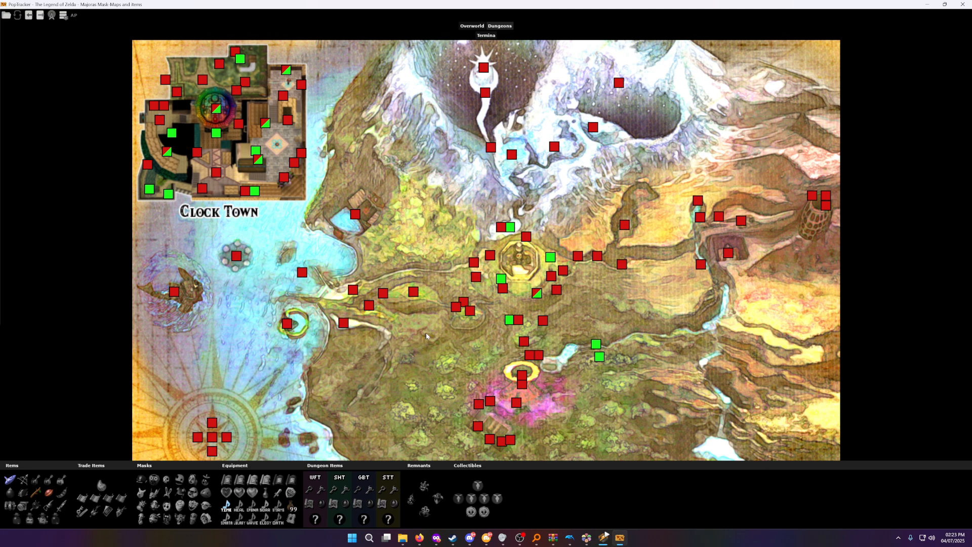
mouse_move(444, 140)
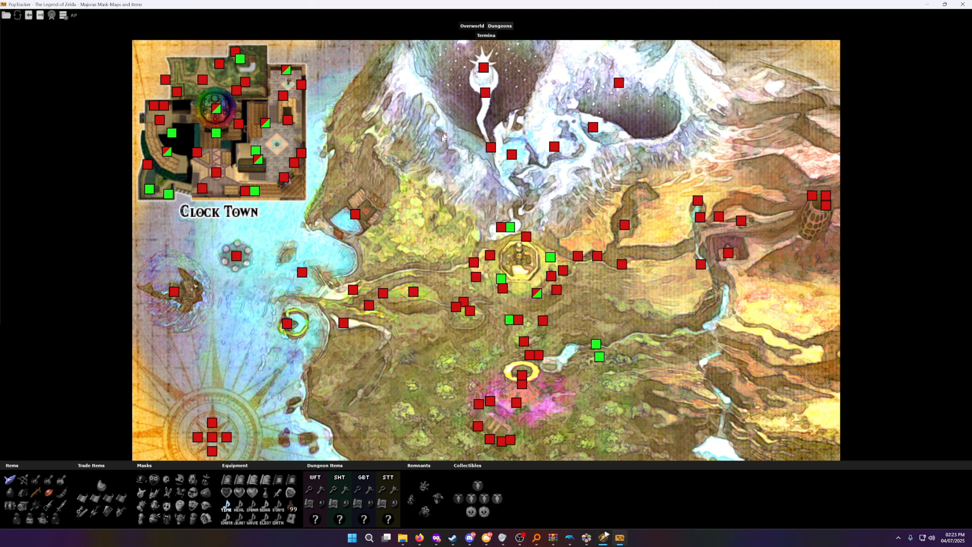
mouse_move(550, 258)
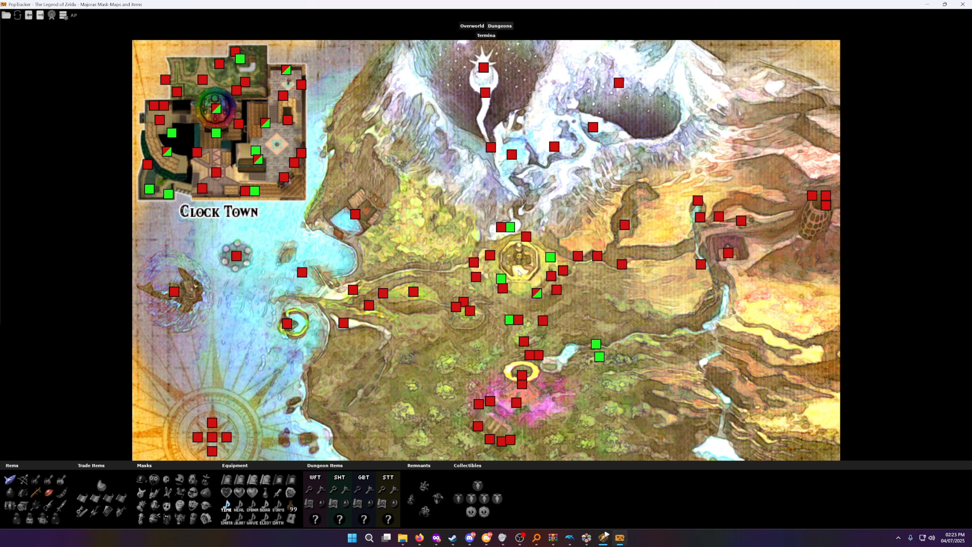
mouse_move(507, 268)
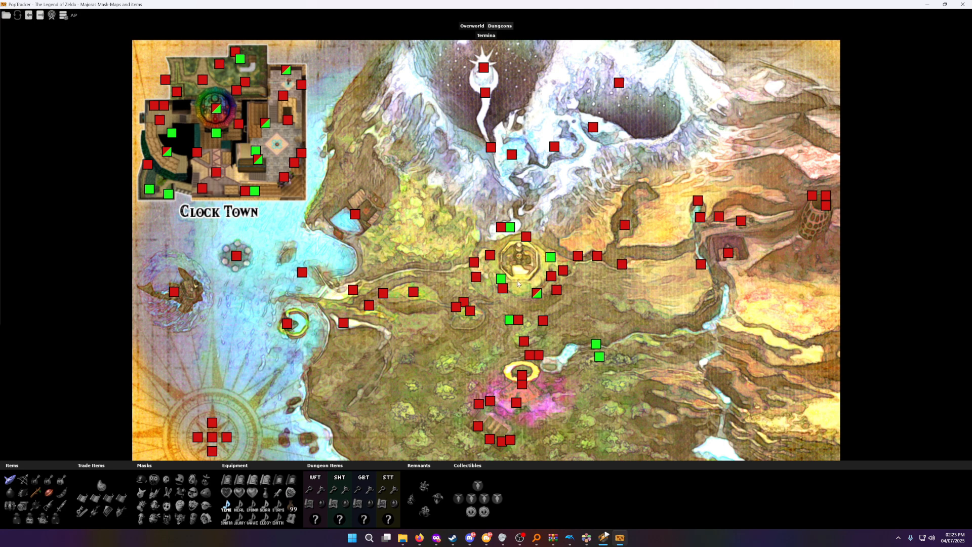
mouse_move(457, 379)
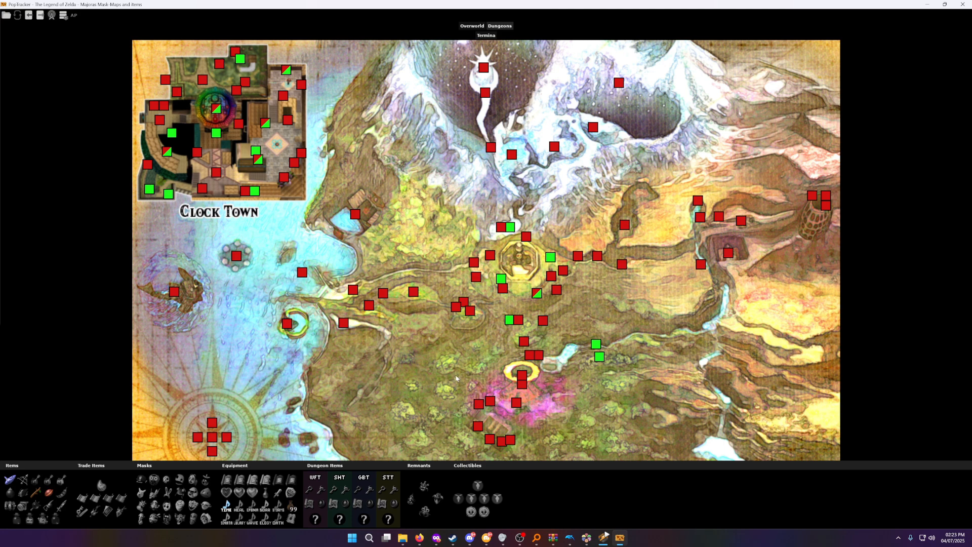
mouse_move(415, 7)
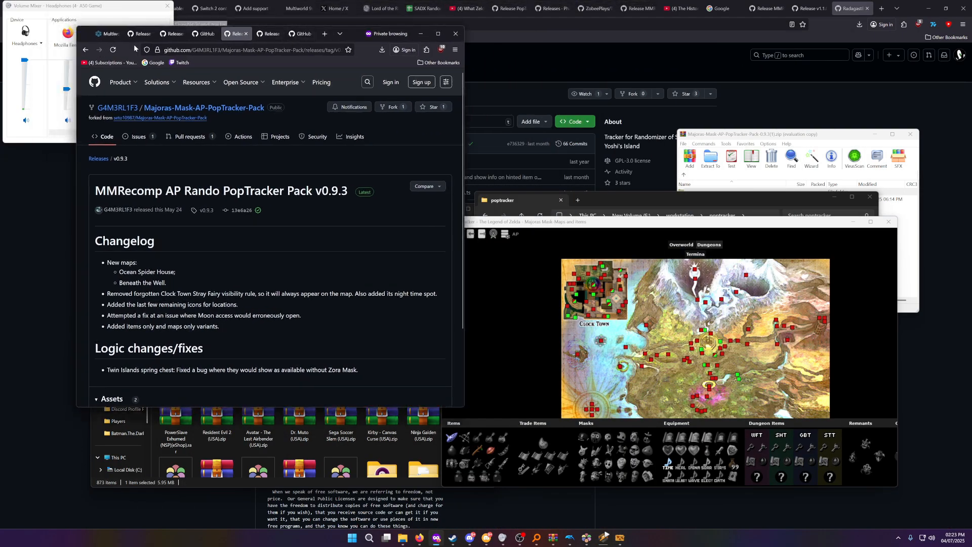
- Connect to archipelago.gg:57474 using the MM-suffixed slot name and a blank password
click(109, 33)
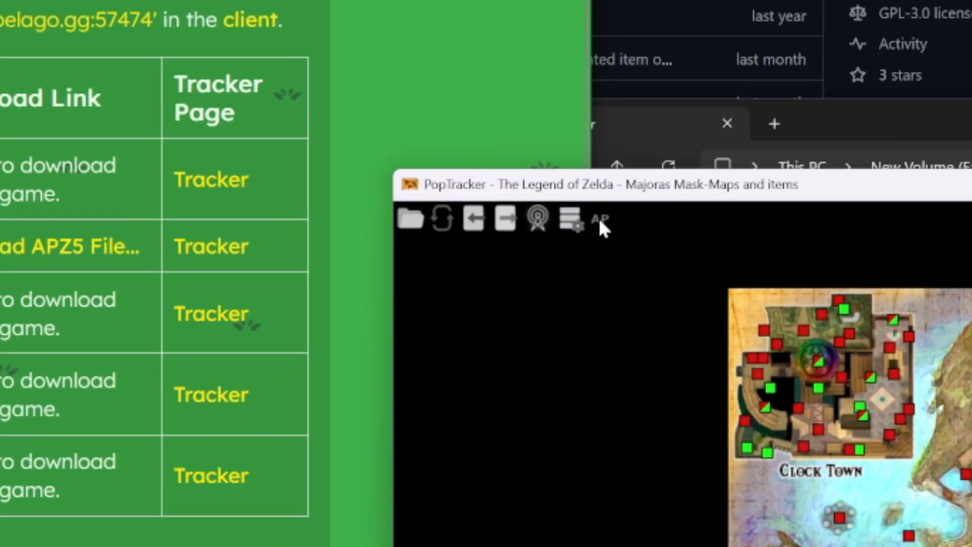
mouse_move(606, 240)
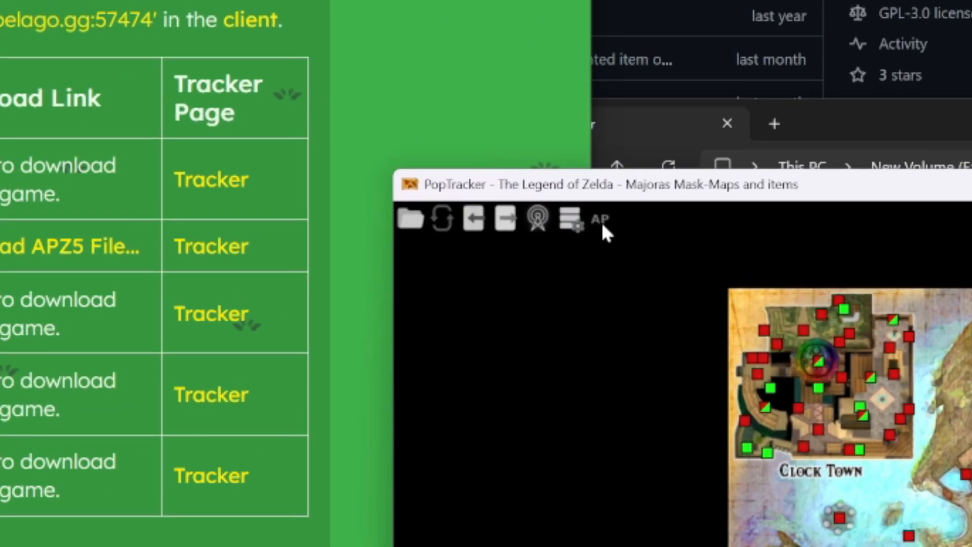
click(599, 220)
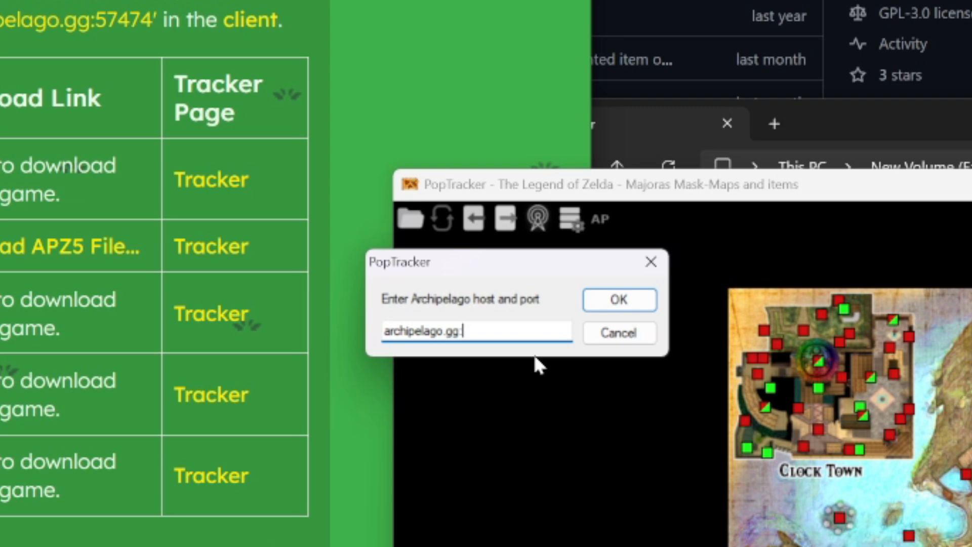
text(57)
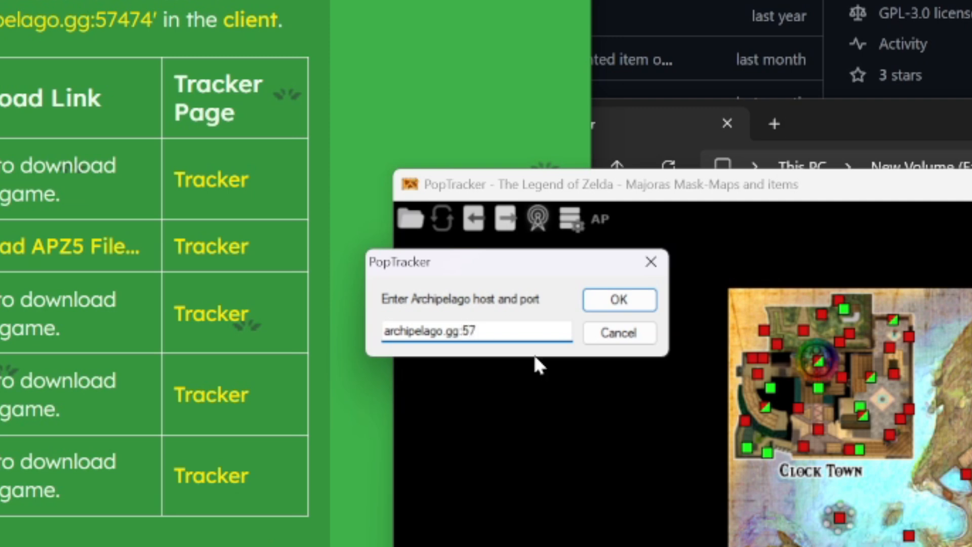
text(474)
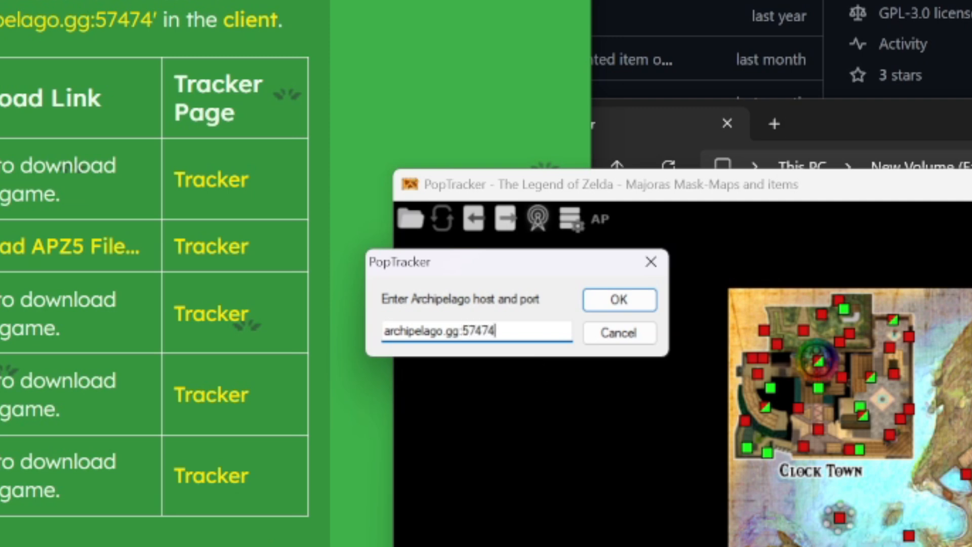
click(619, 300)
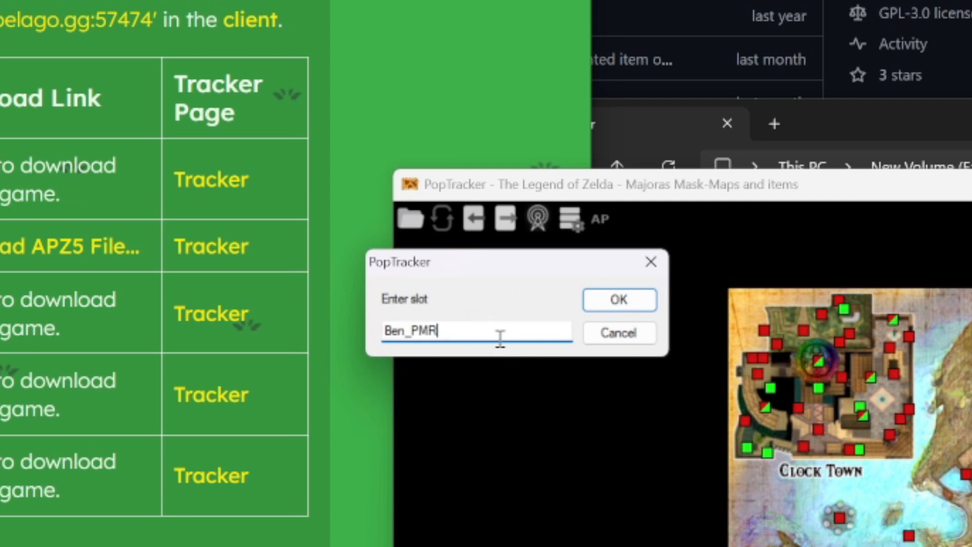
key(Backspace)
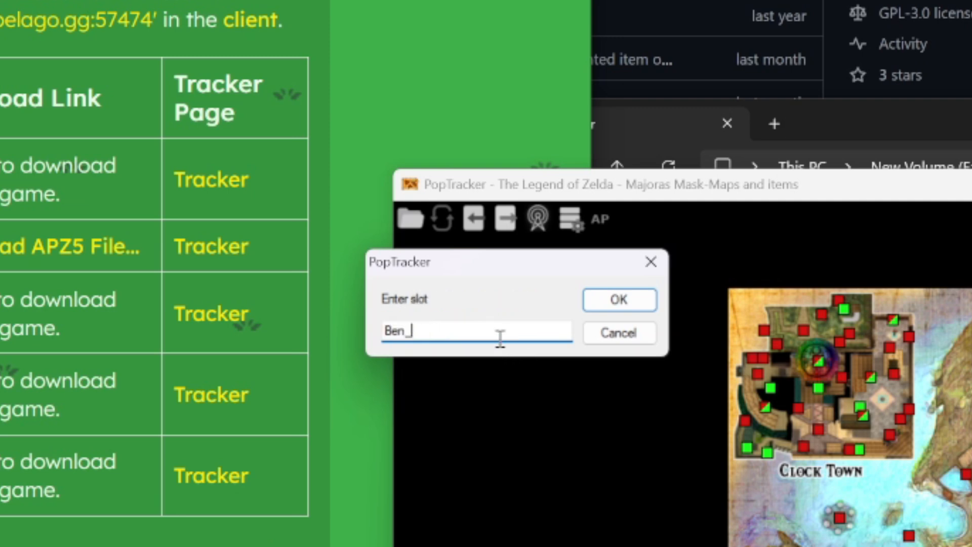
text(MM)
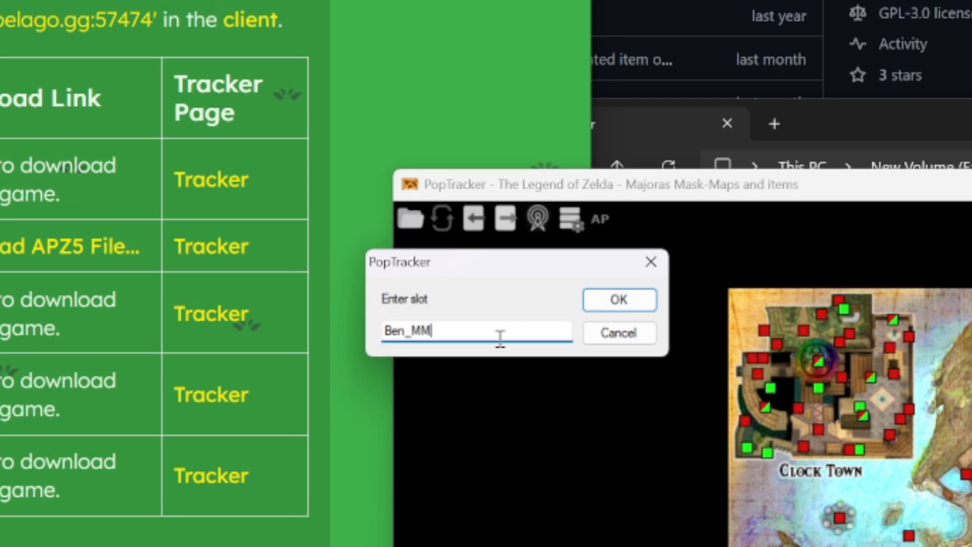
click(619, 300)
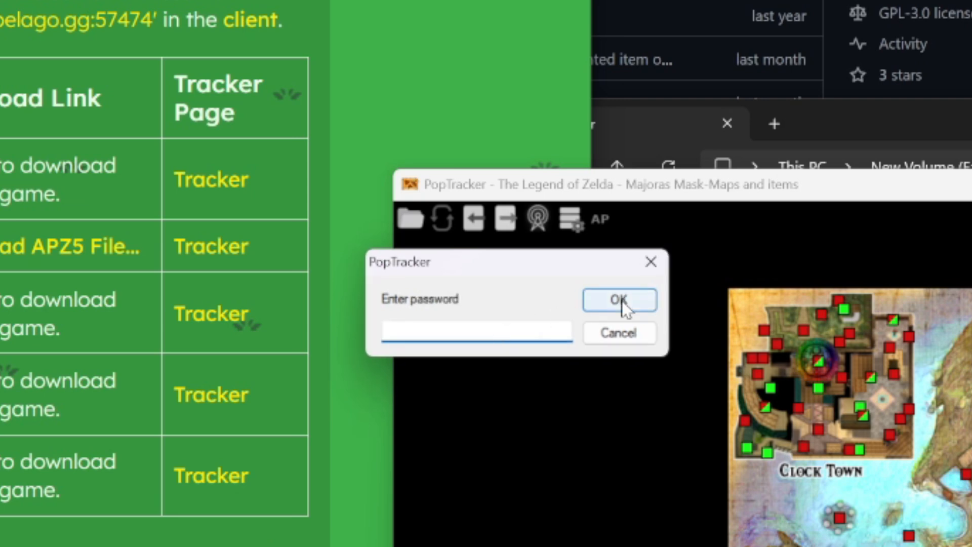
click(620, 301)
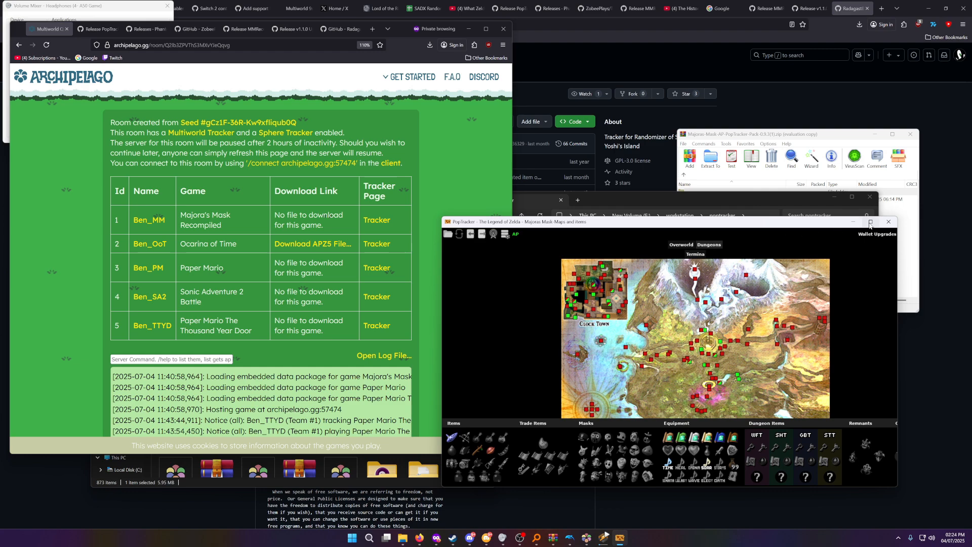
- Maximize the PopTracker window showing the Majora's Mask tracker
click(871, 222)
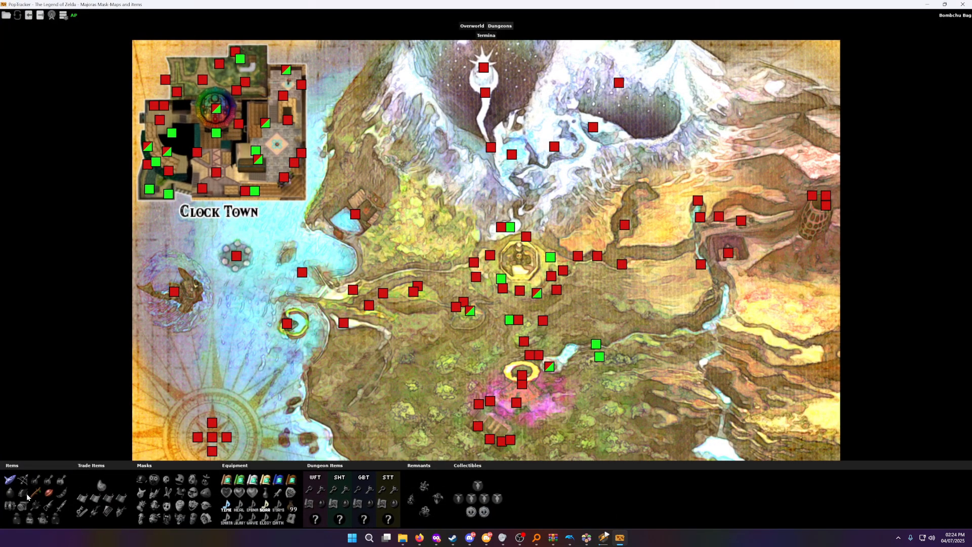
click(33, 493)
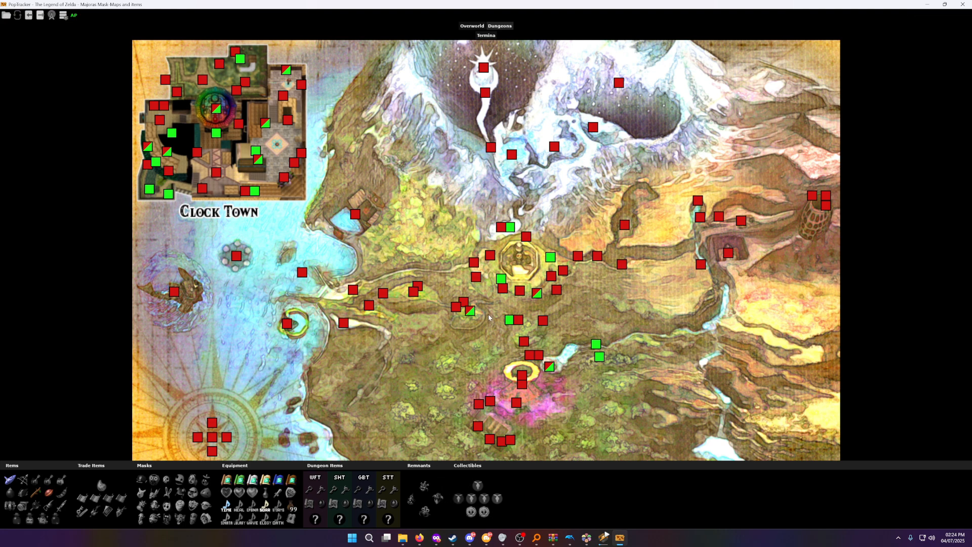
mouse_move(497, 299)
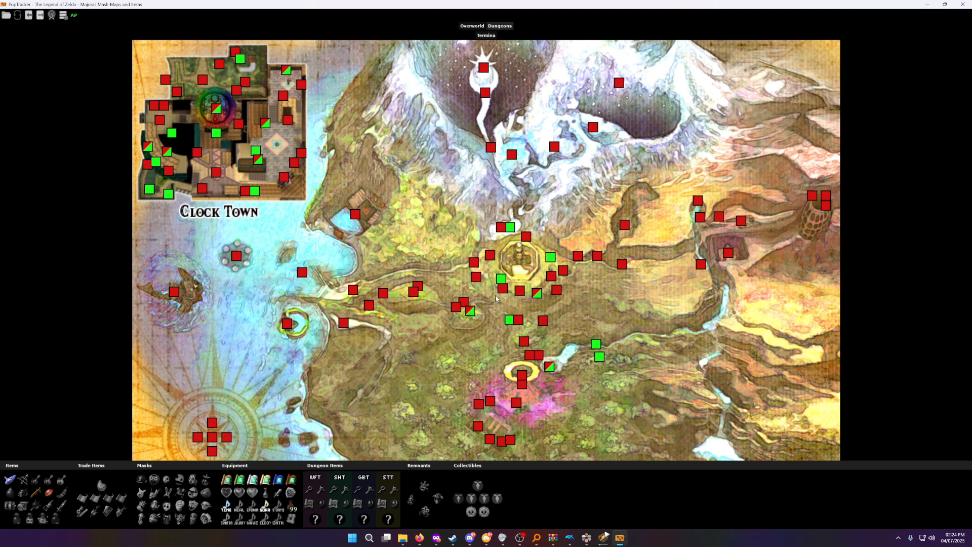
mouse_move(297, 386)
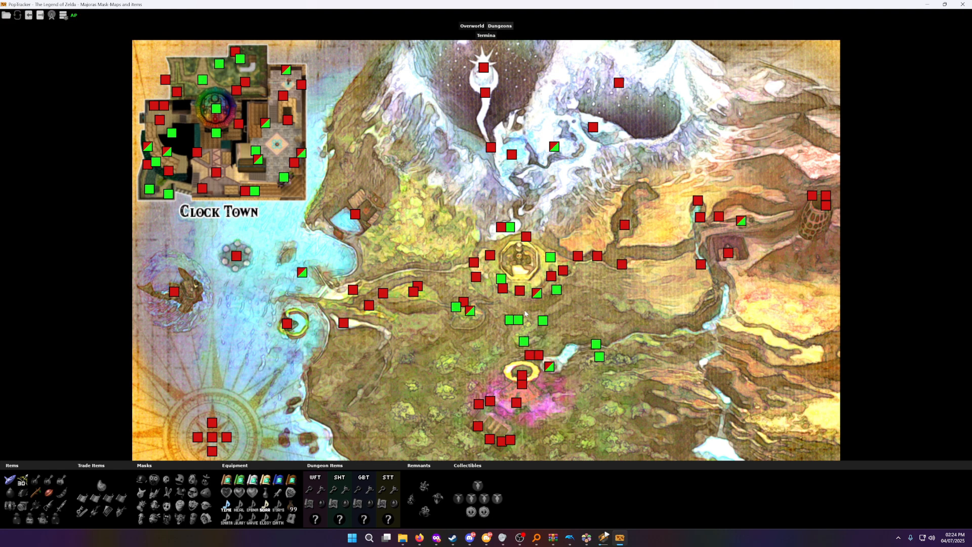
mouse_move(542, 318)
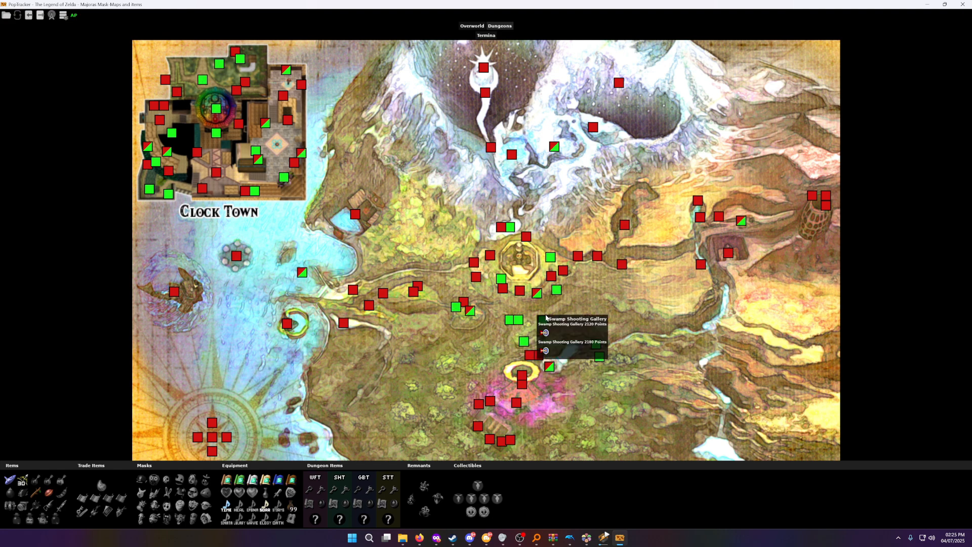
mouse_move(535, 316)
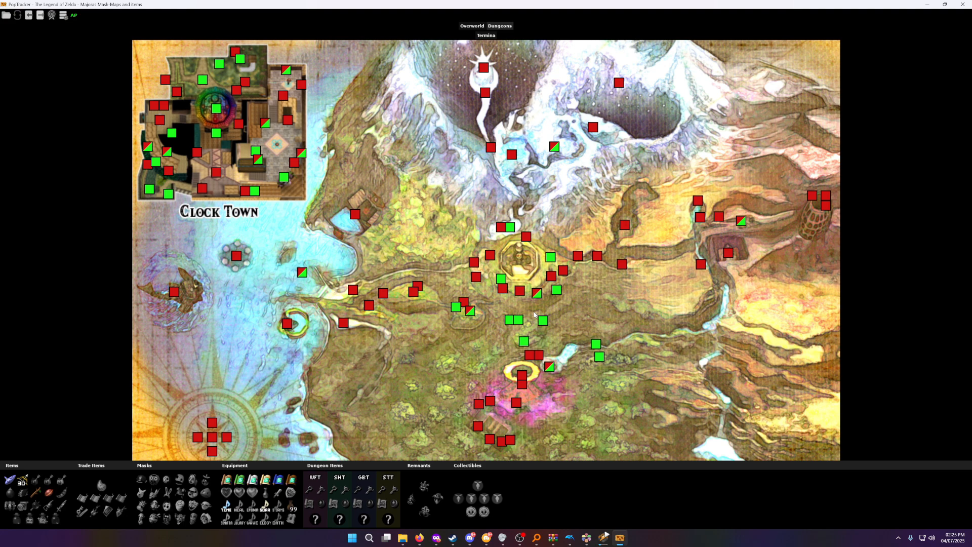
mouse_move(531, 312)
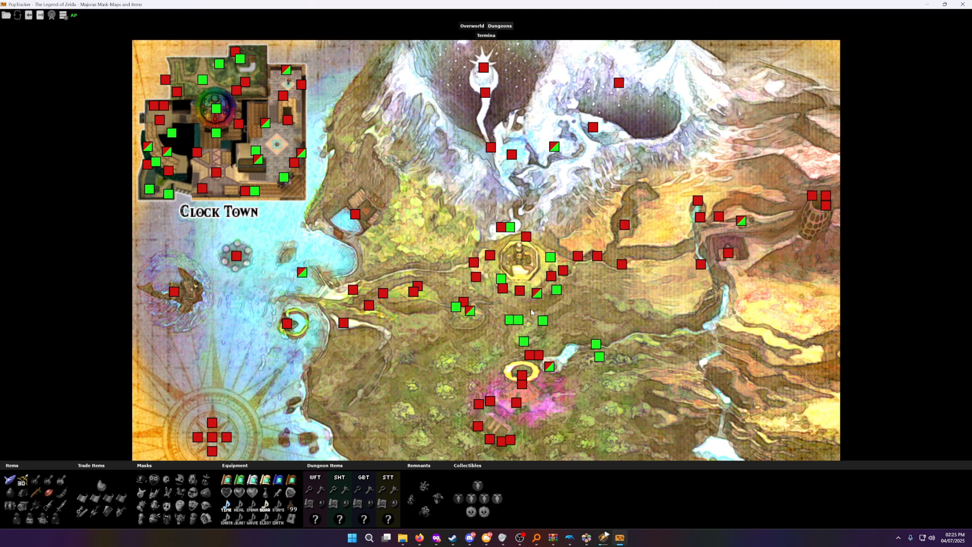
mouse_move(511, 307)
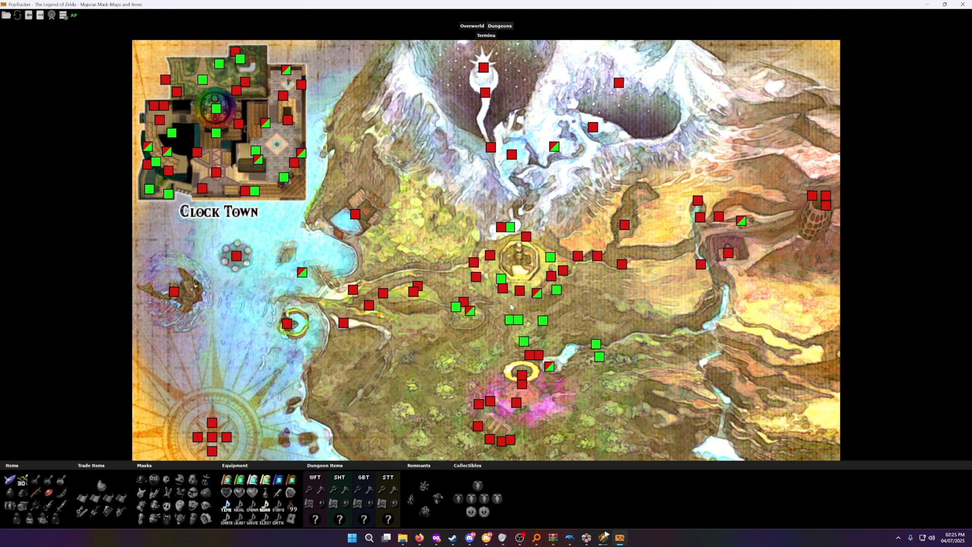
mouse_move(419, 346)
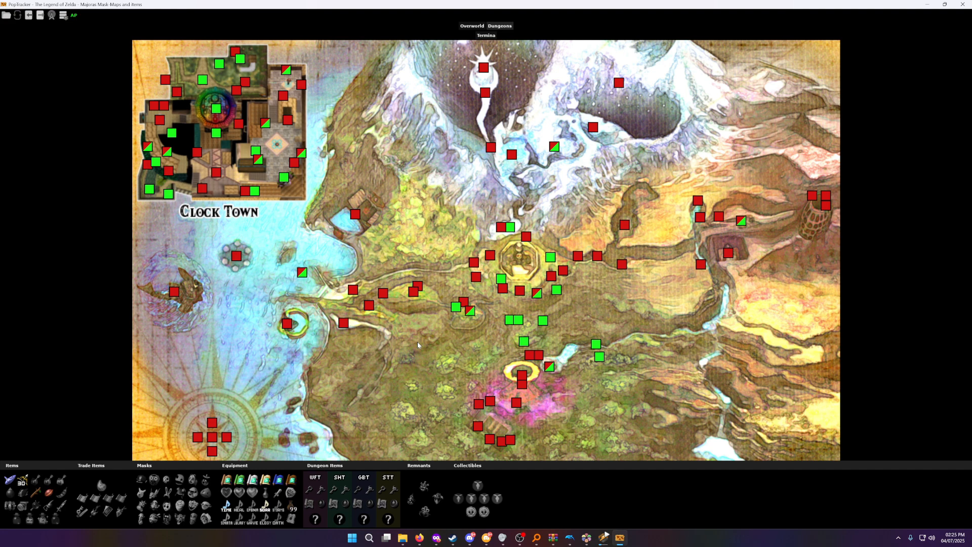
mouse_move(415, 345)
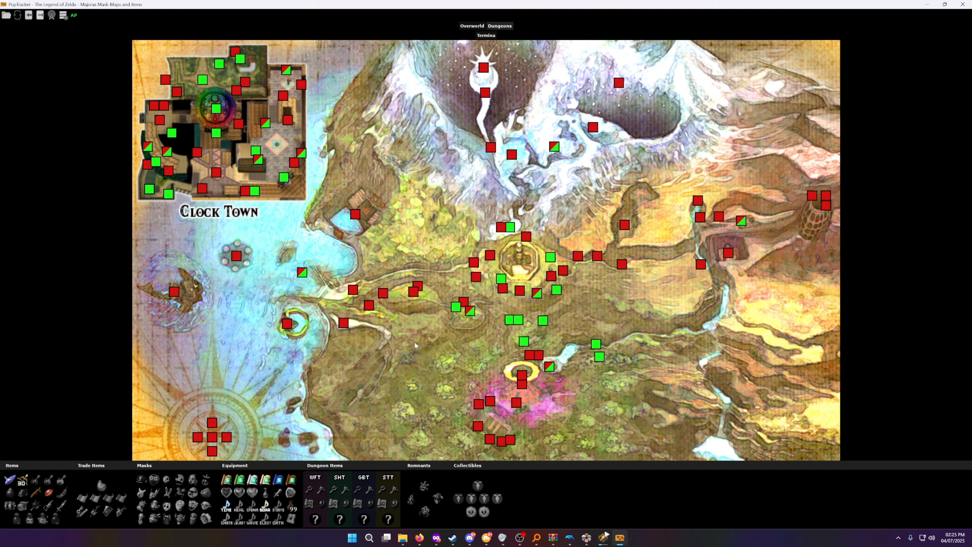
mouse_move(413, 343)
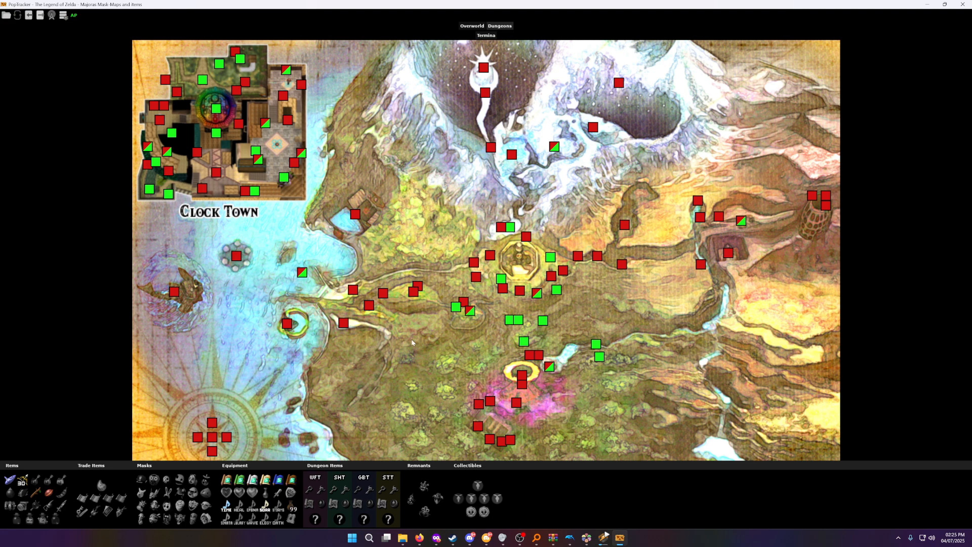
mouse_move(418, 368)
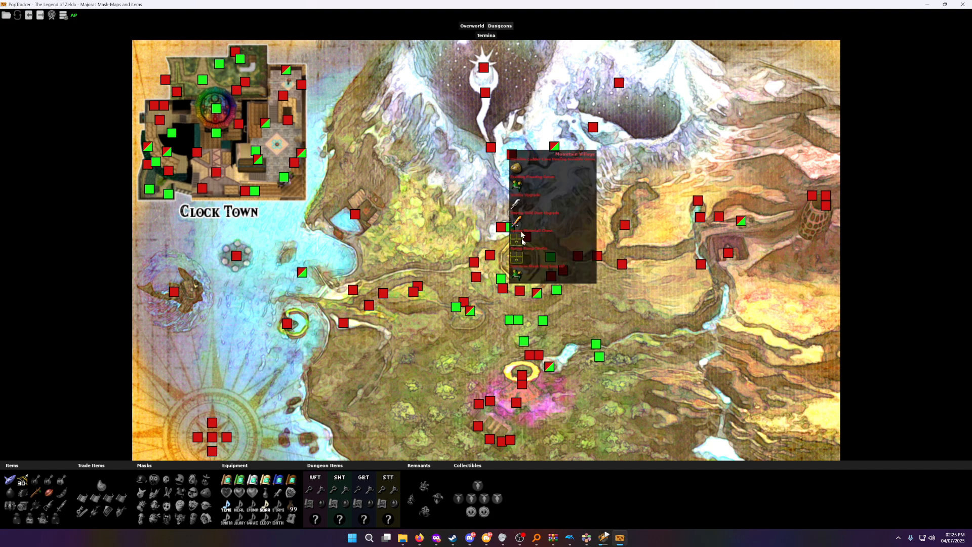
mouse_move(461, 316)
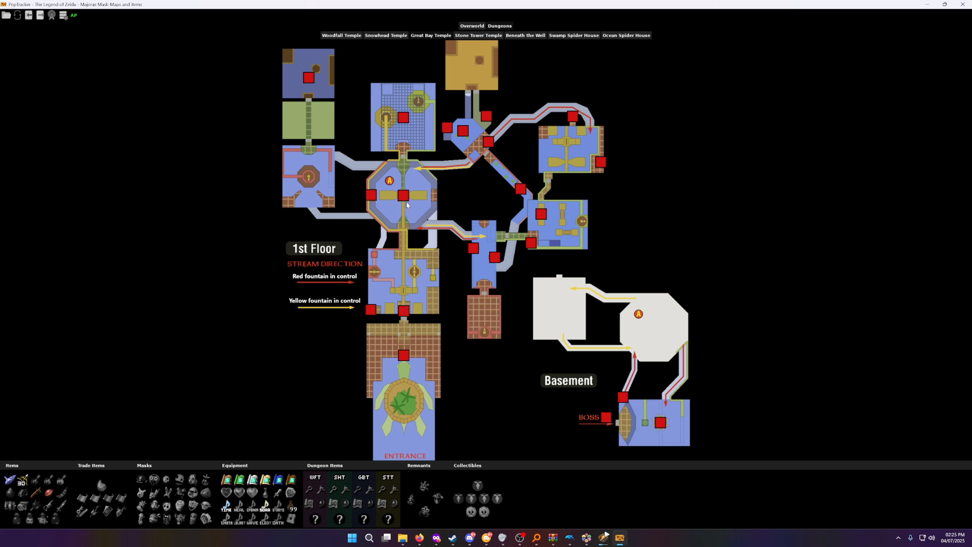
click(473, 25)
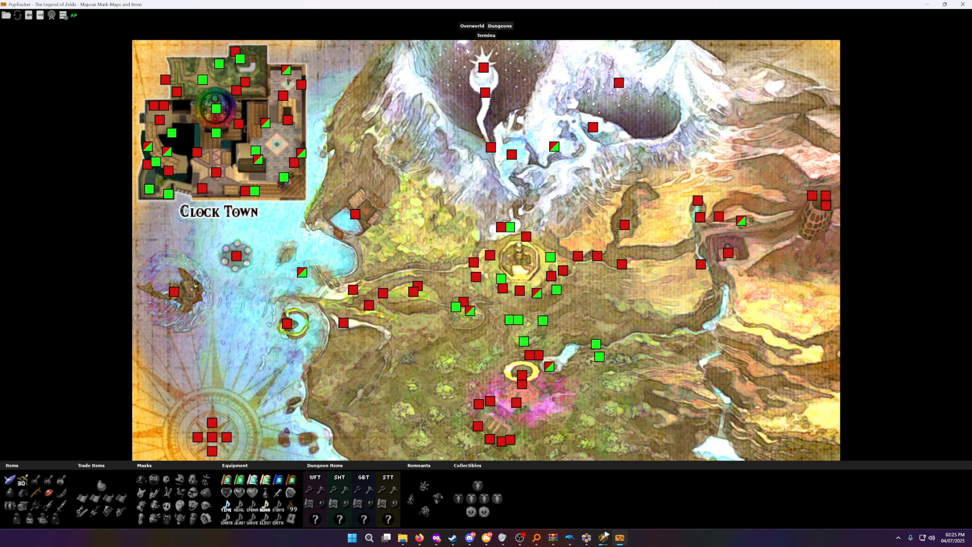
mouse_move(435, 198)
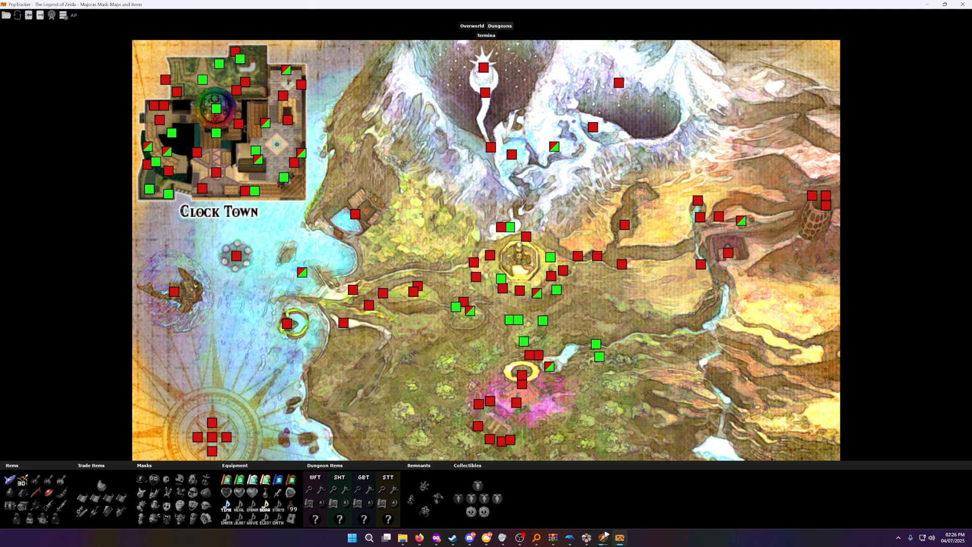
mouse_move(378, 194)
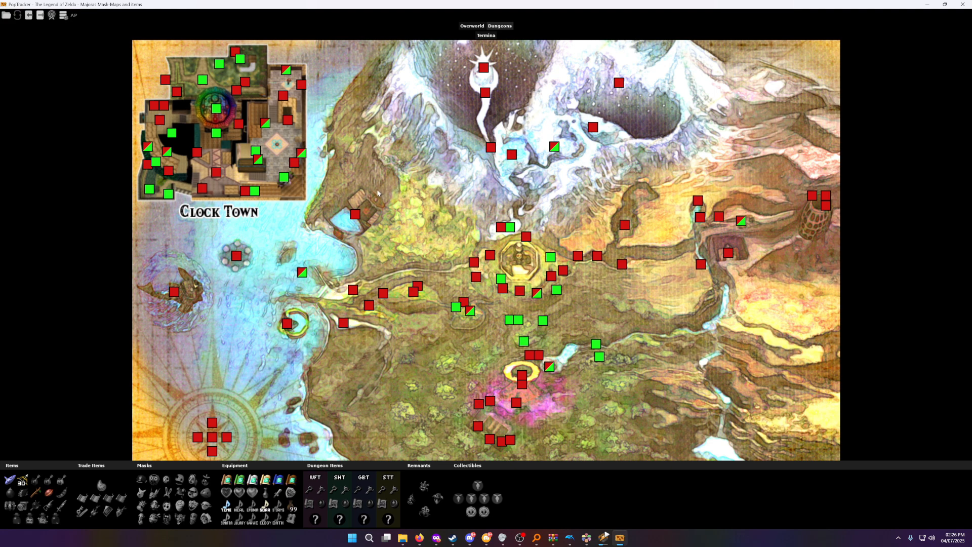
mouse_move(414, 214)
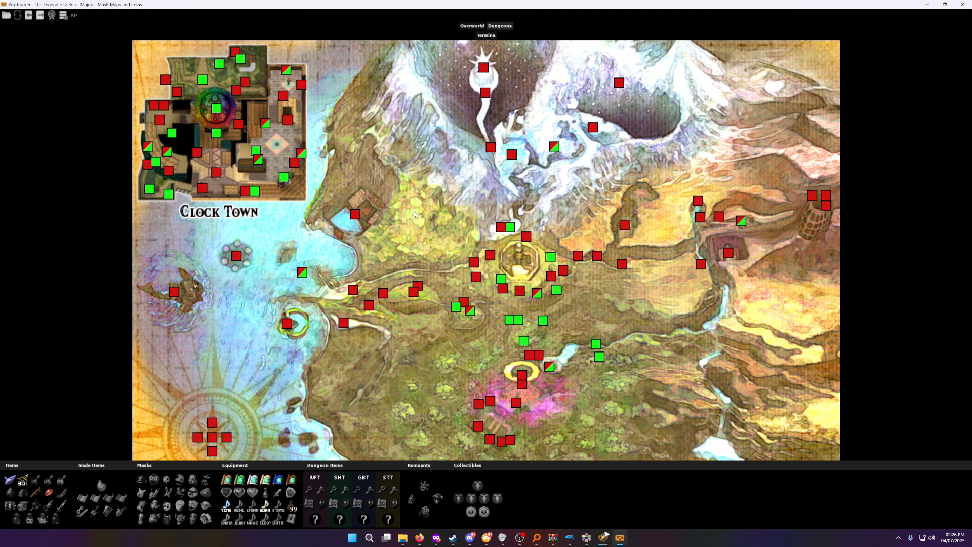
mouse_move(383, 179)
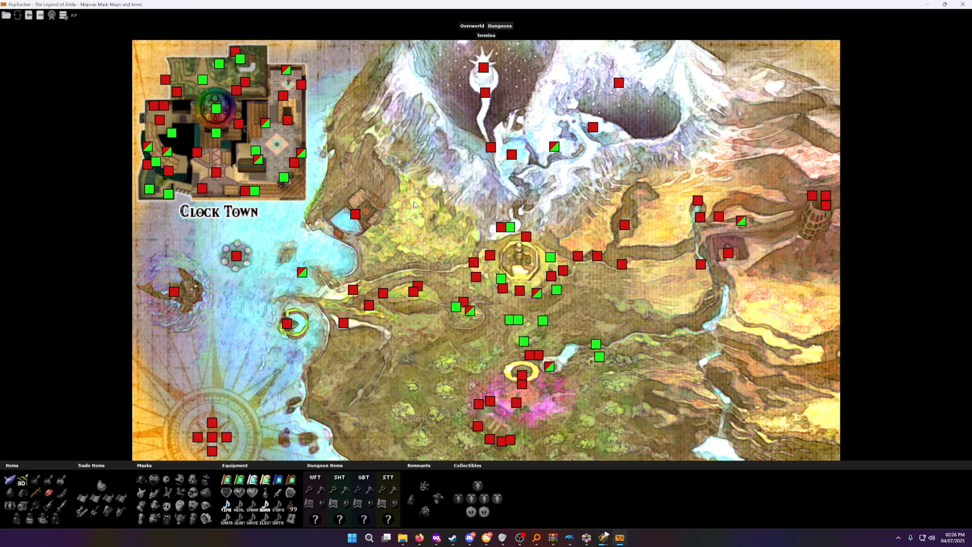
mouse_move(401, 170)
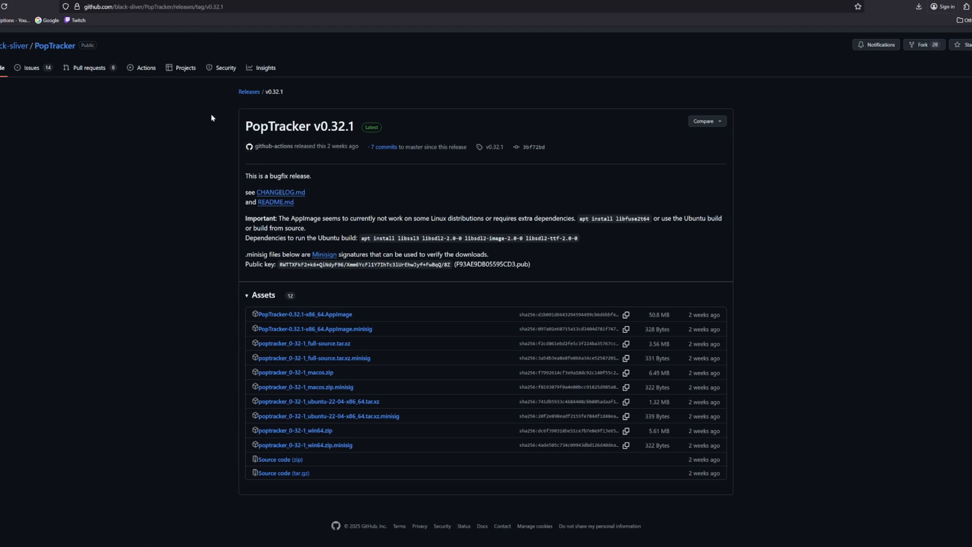
mouse_move(204, 119)
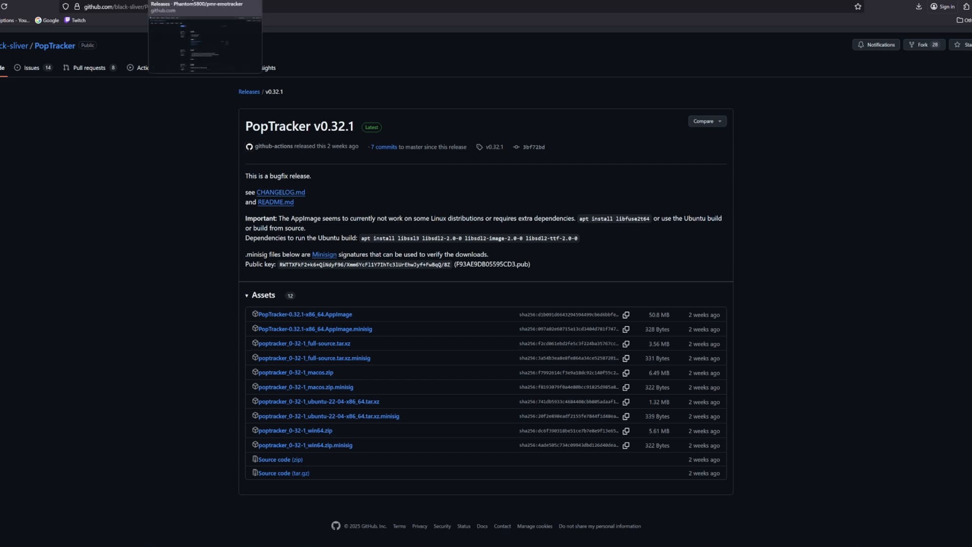
- Switch to the pmr-emotracker Paper Mario releases tab showing version 1.2.18
click(202, 6)
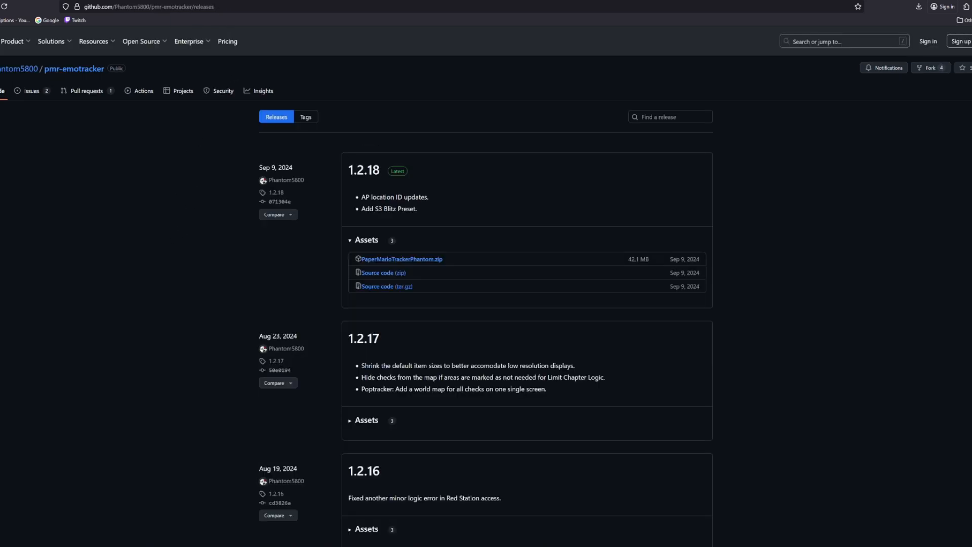
mouse_move(232, 30)
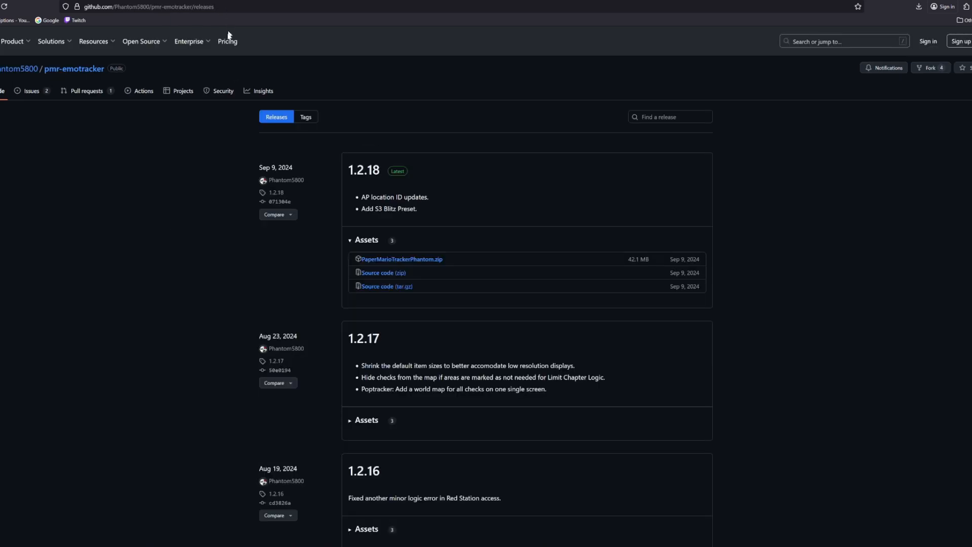
mouse_move(404, 263)
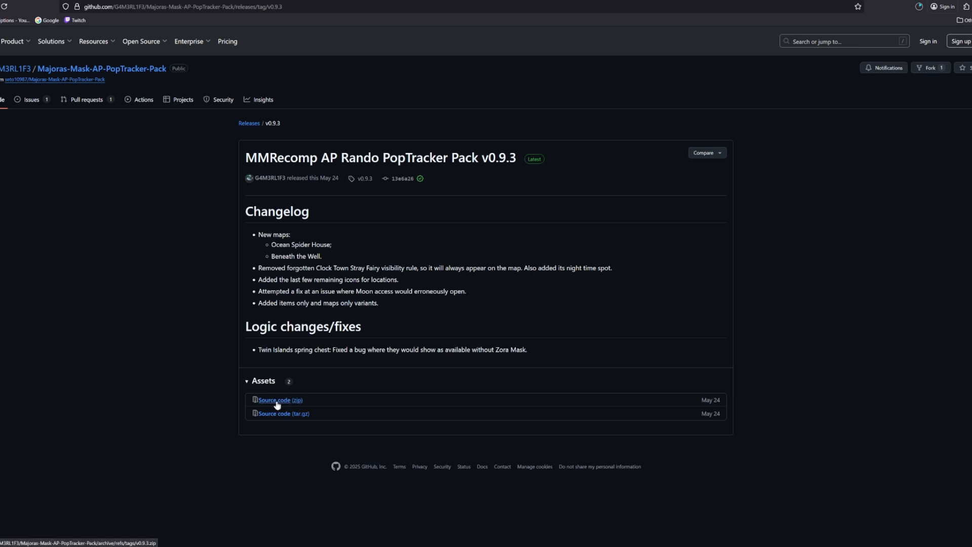
mouse_move(283, 405)
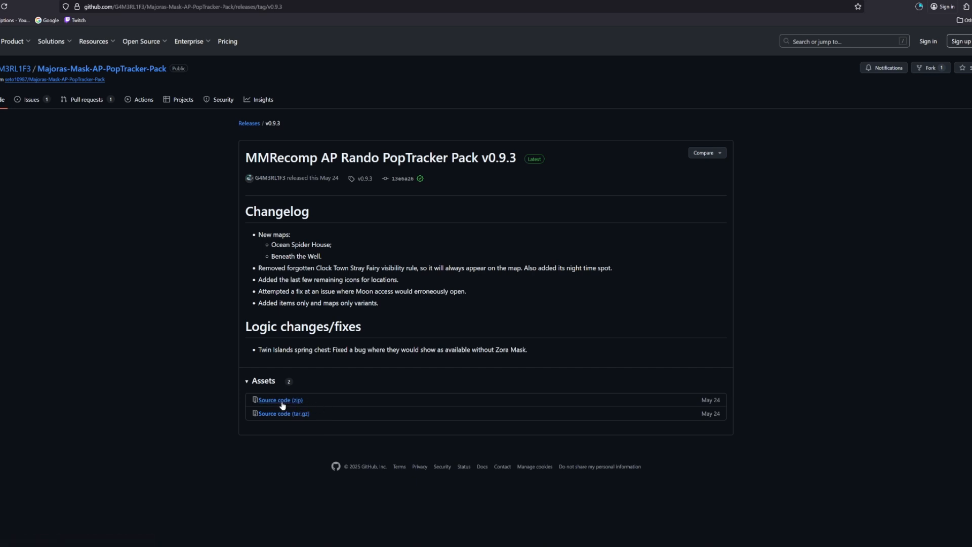
mouse_move(292, 413)
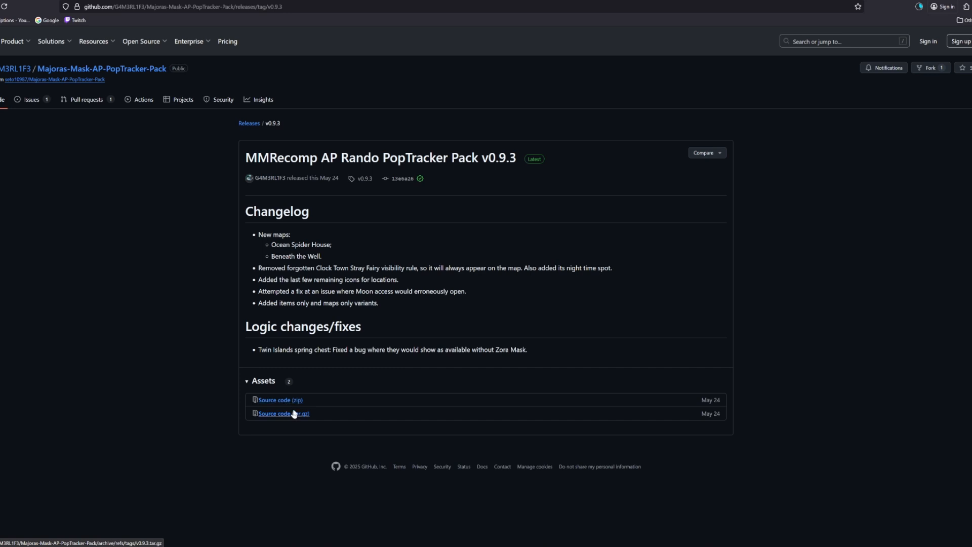
mouse_move(366, 331)
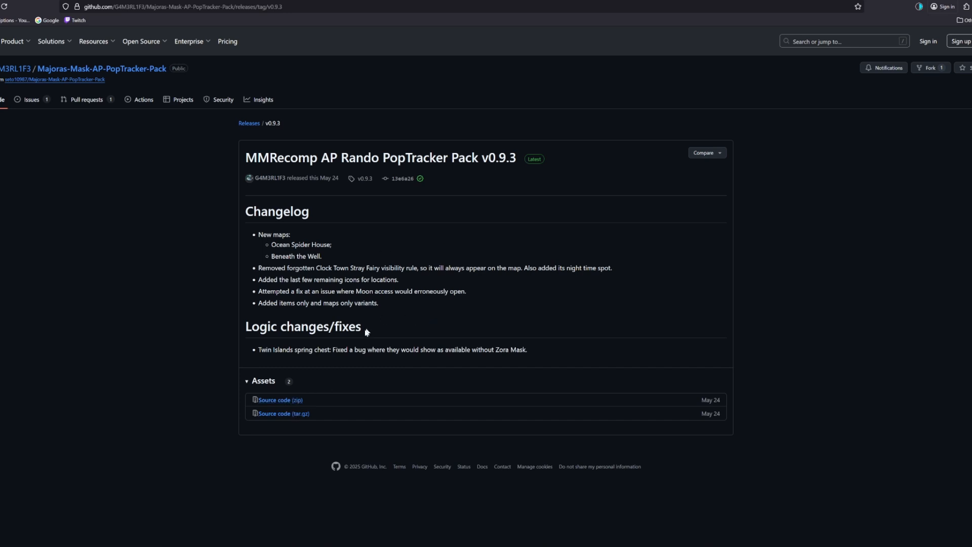
mouse_move(298, 386)
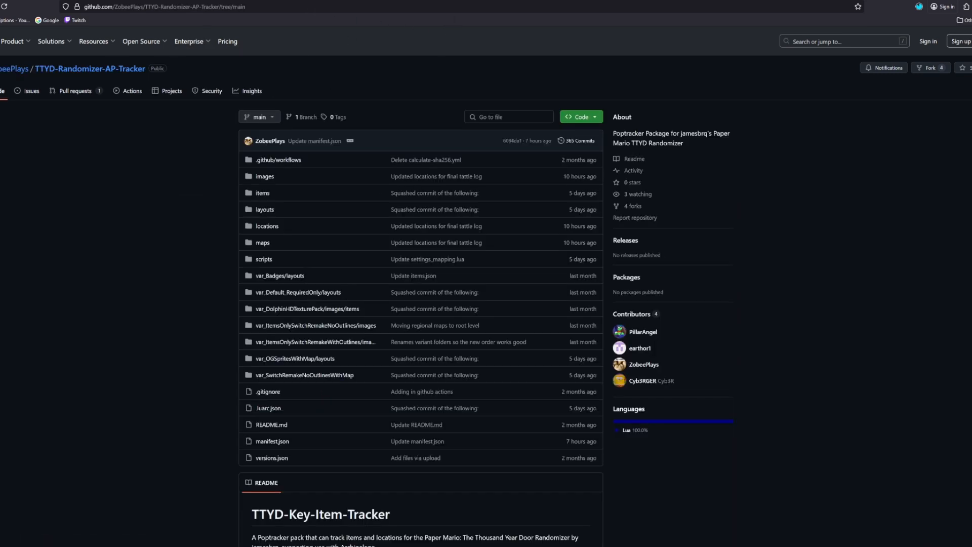
mouse_move(168, 267)
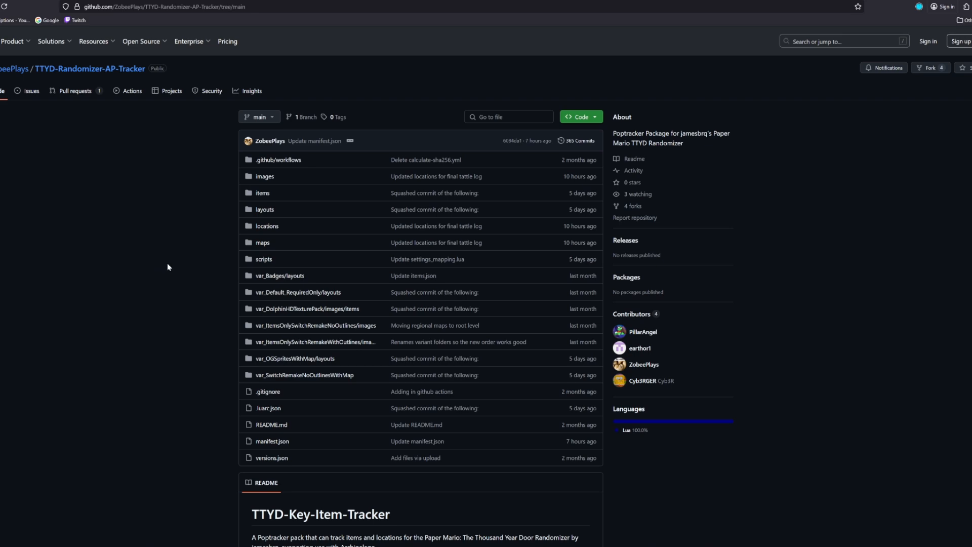
- Download the TTYD-Randomizer-AP-Tracker main branch via Code > Download ZIP
scroll(down, 3)
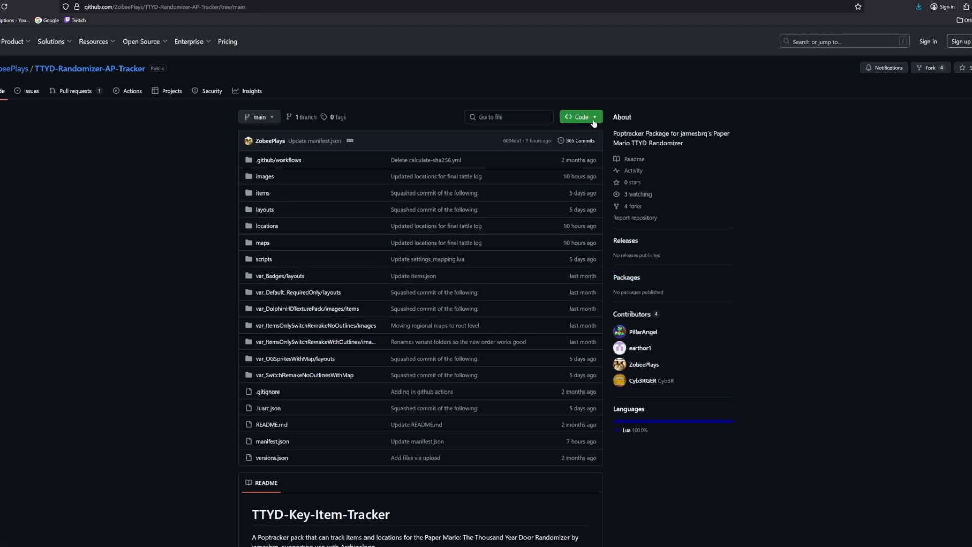
click(581, 116)
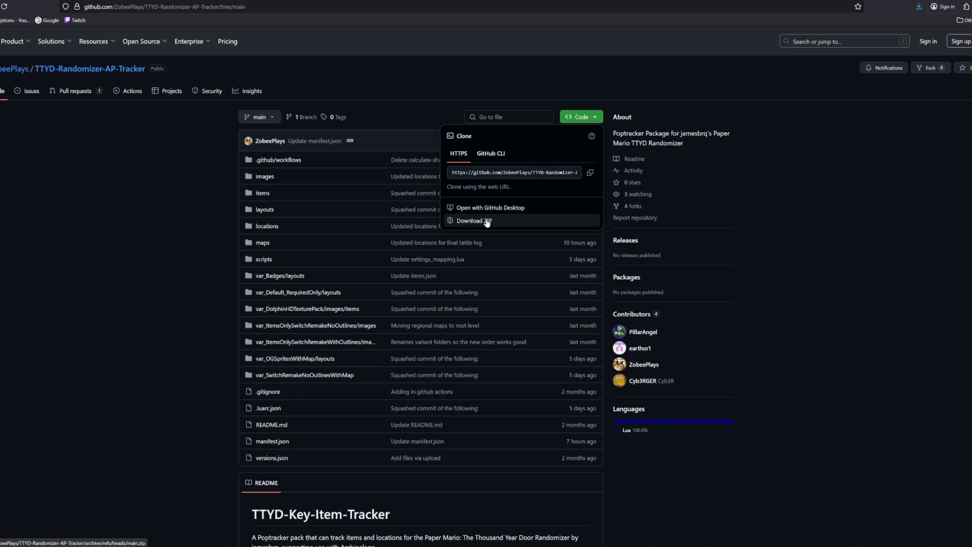
click(474, 221)
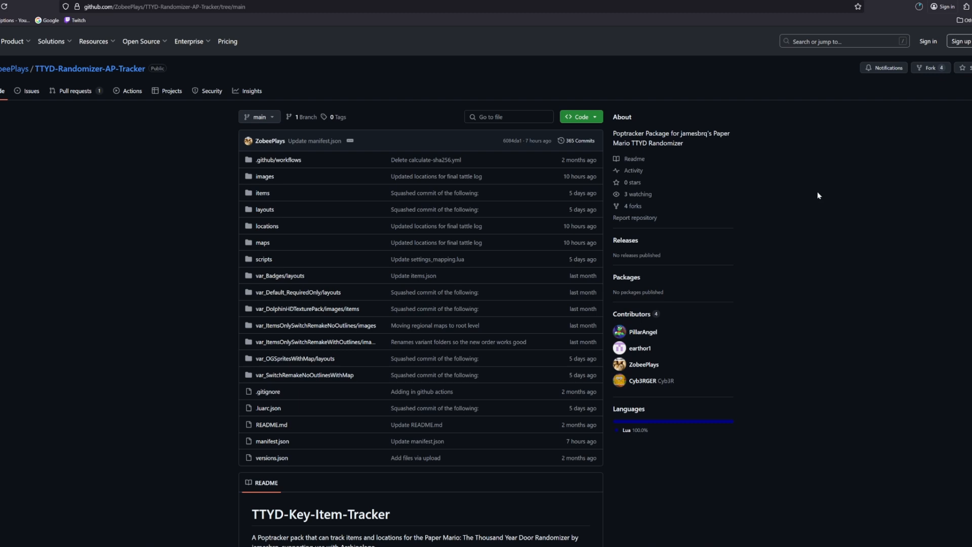
click(582, 117)
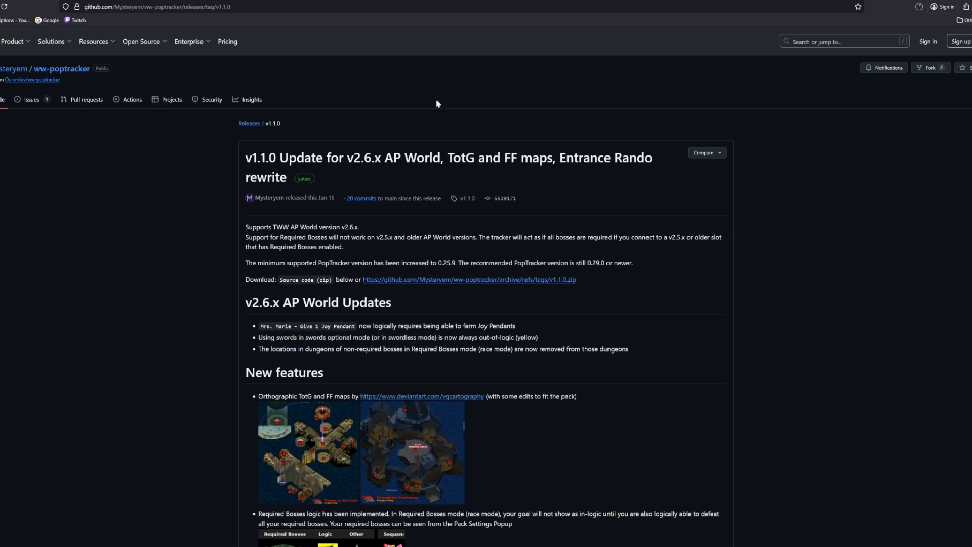
mouse_move(445, 105)
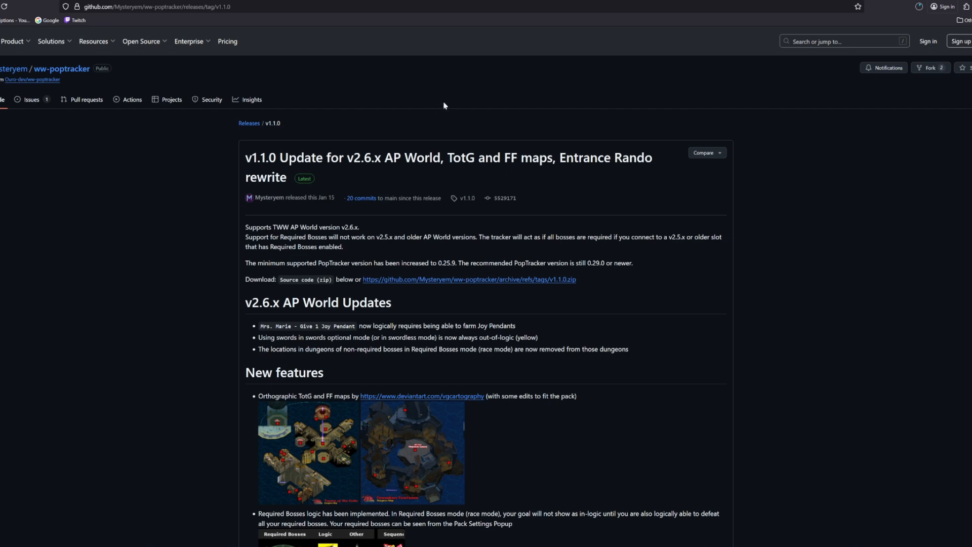
- Scroll the ww-poptracker v1.1.0 release notes and move to the Yoshi's Island tracker repository tab
scroll(down, 3)
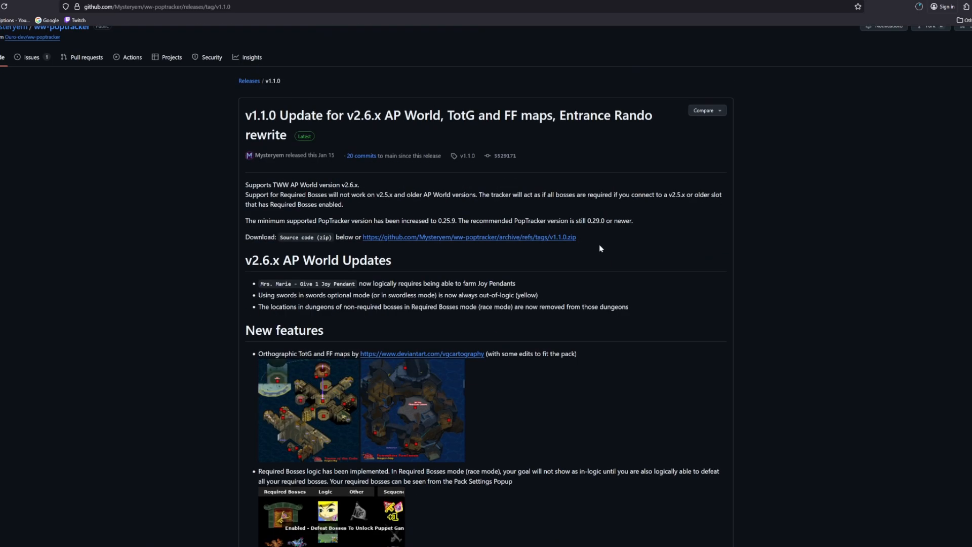
mouse_move(440, 240)
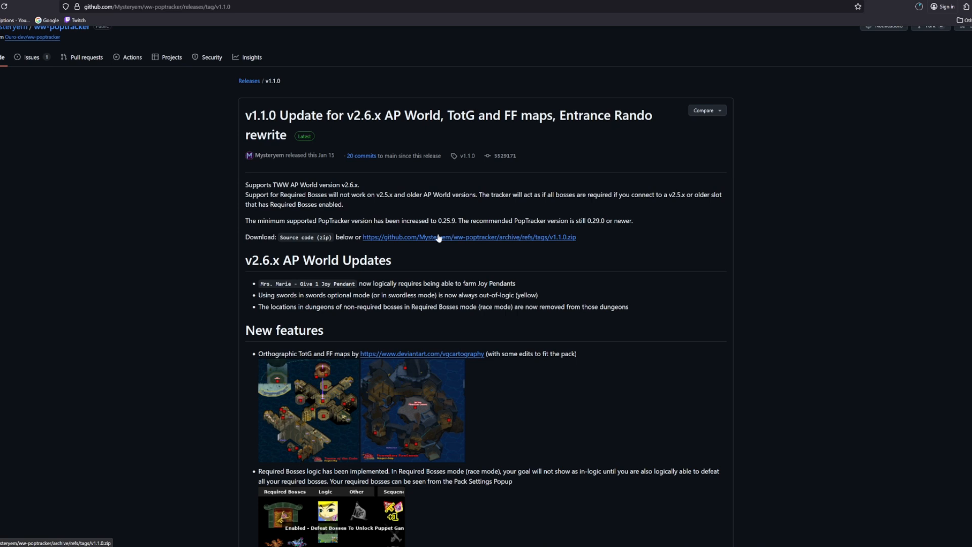
mouse_move(572, 141)
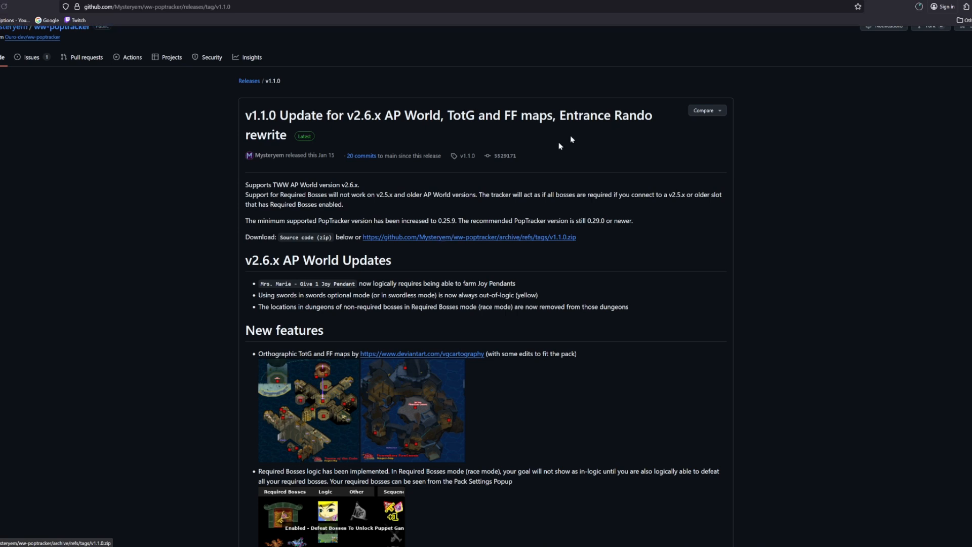
click(920, 7)
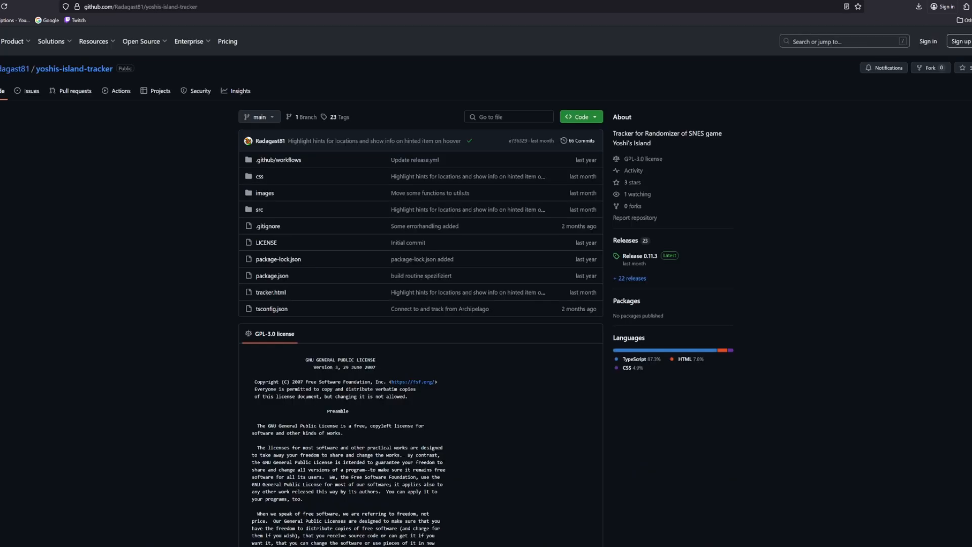
mouse_move(739, 205)
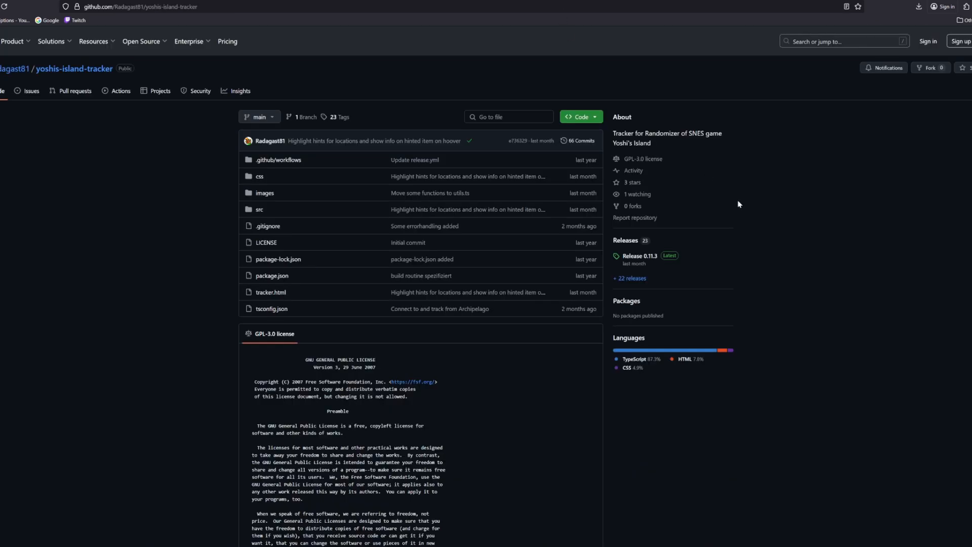
mouse_move(742, 249)
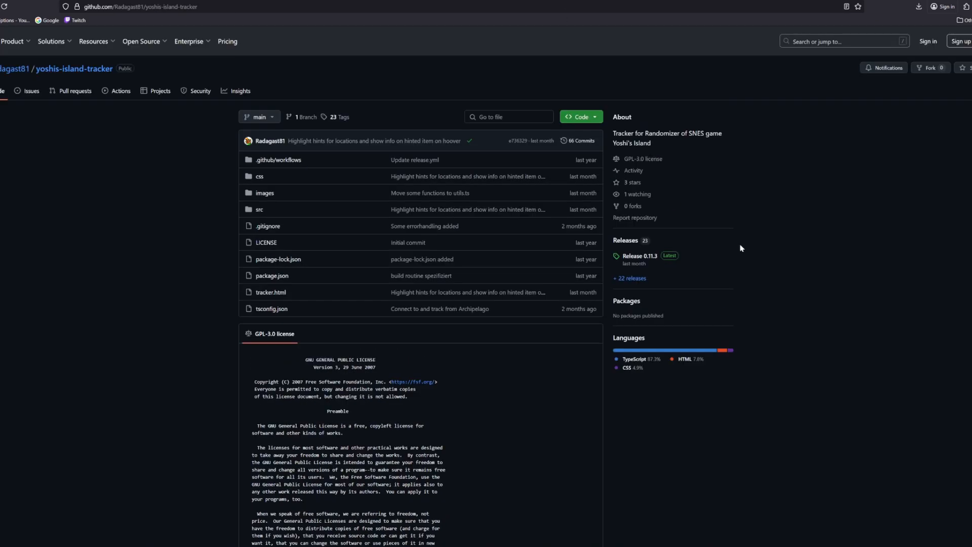
- Download yoshis-island-tracker.zip from Release 0.11.3 and dismiss the downloads panel
click(640, 255)
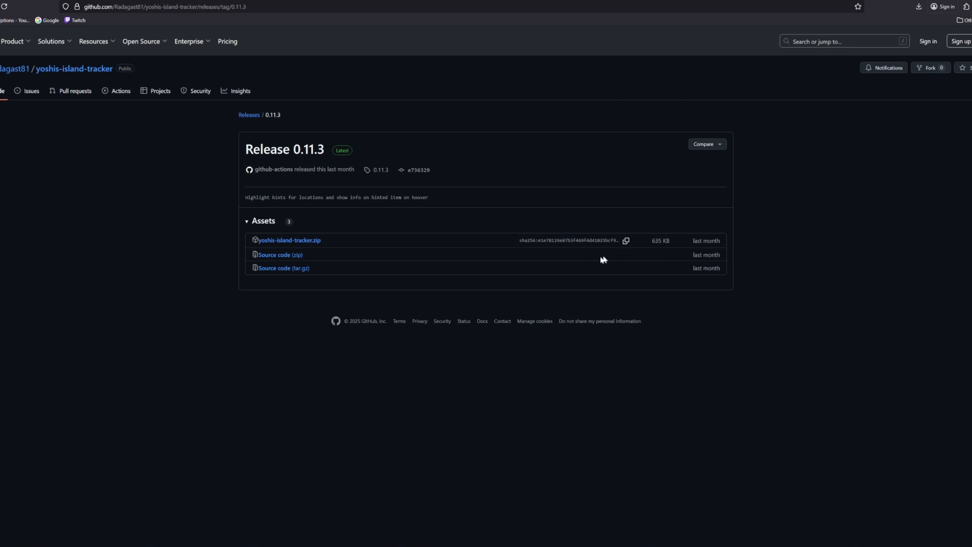
click(288, 240)
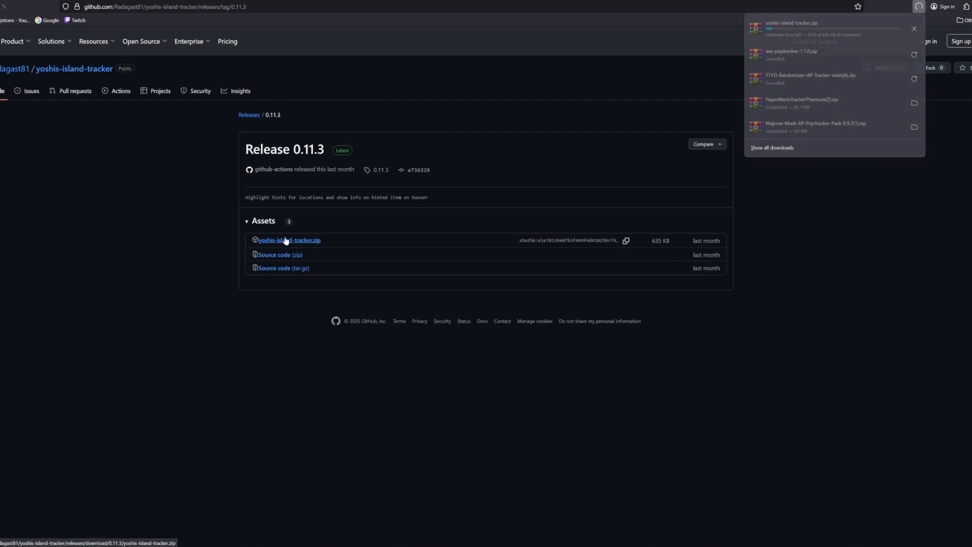
click(911, 28)
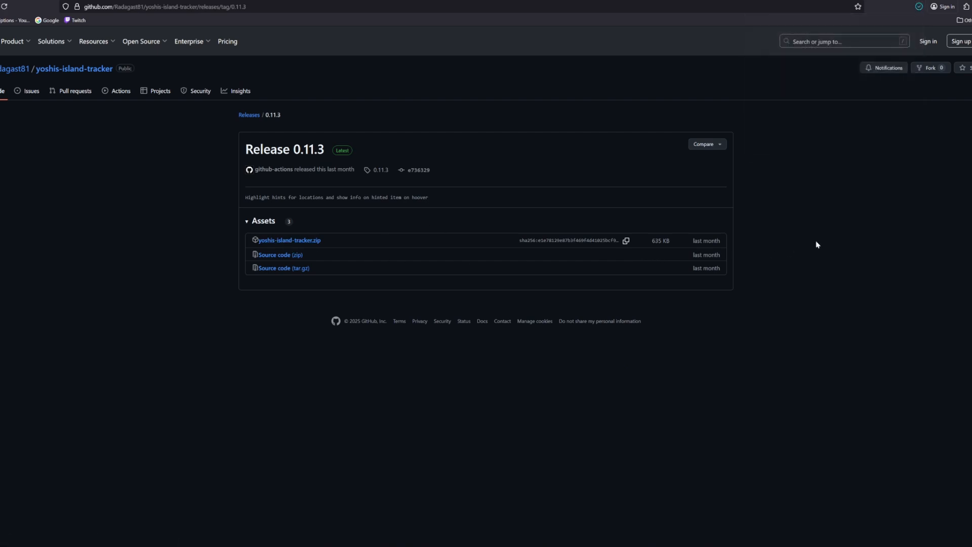
click(288, 240)
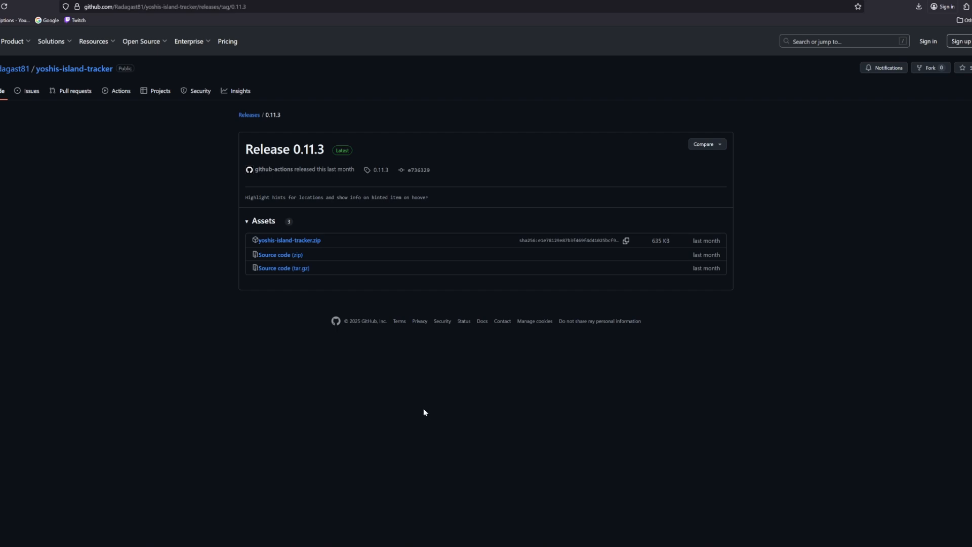
mouse_move(423, 407)
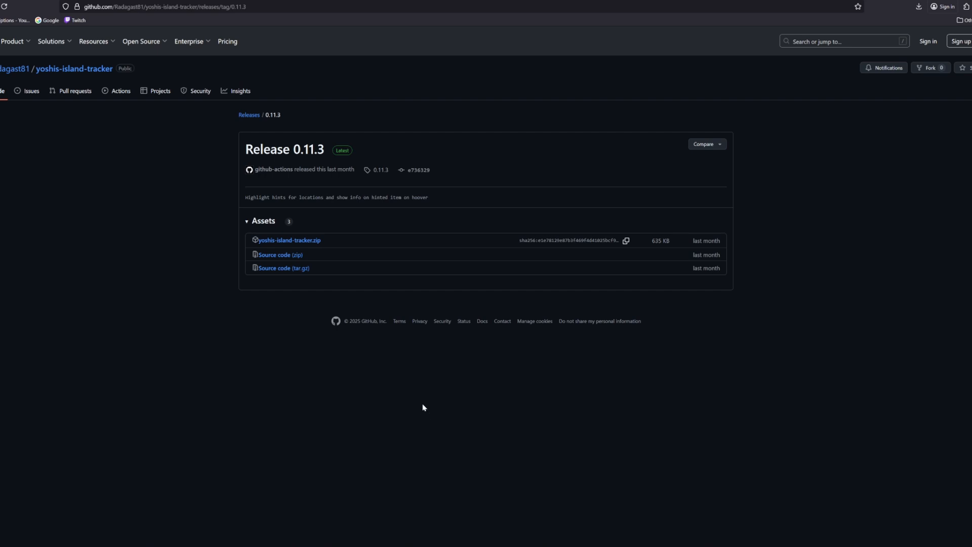
mouse_move(421, 406)
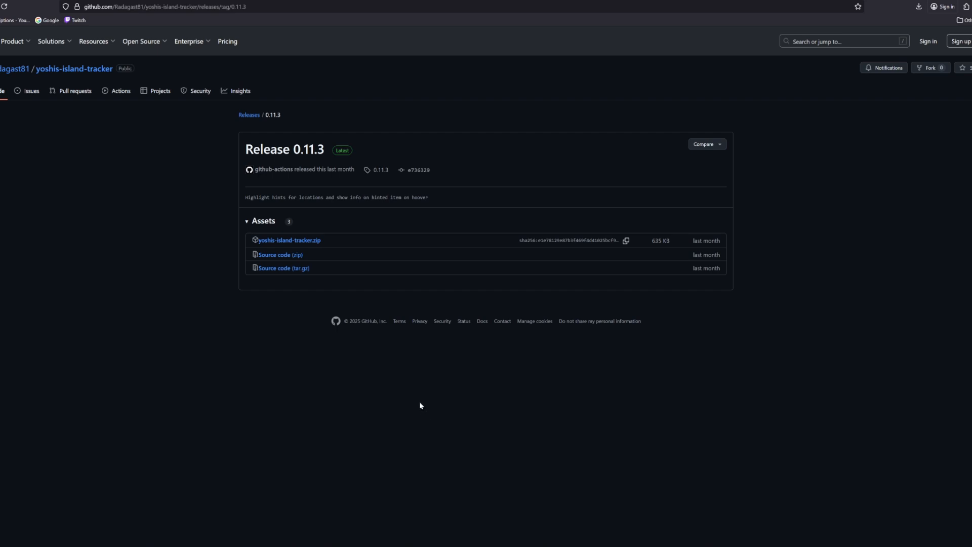